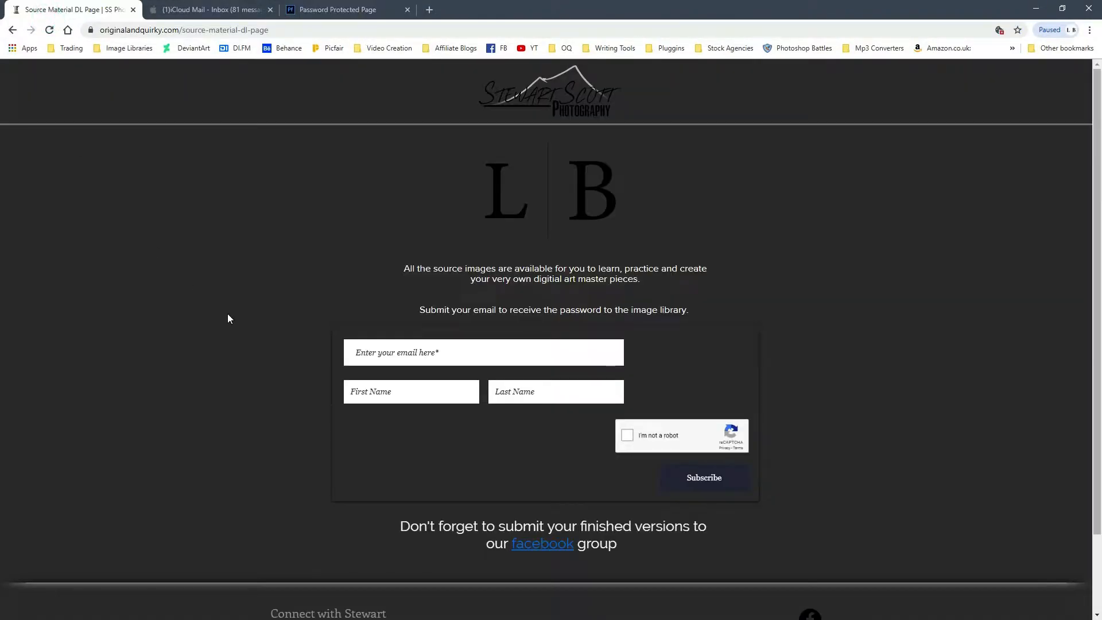
mouse_move(745, 316)
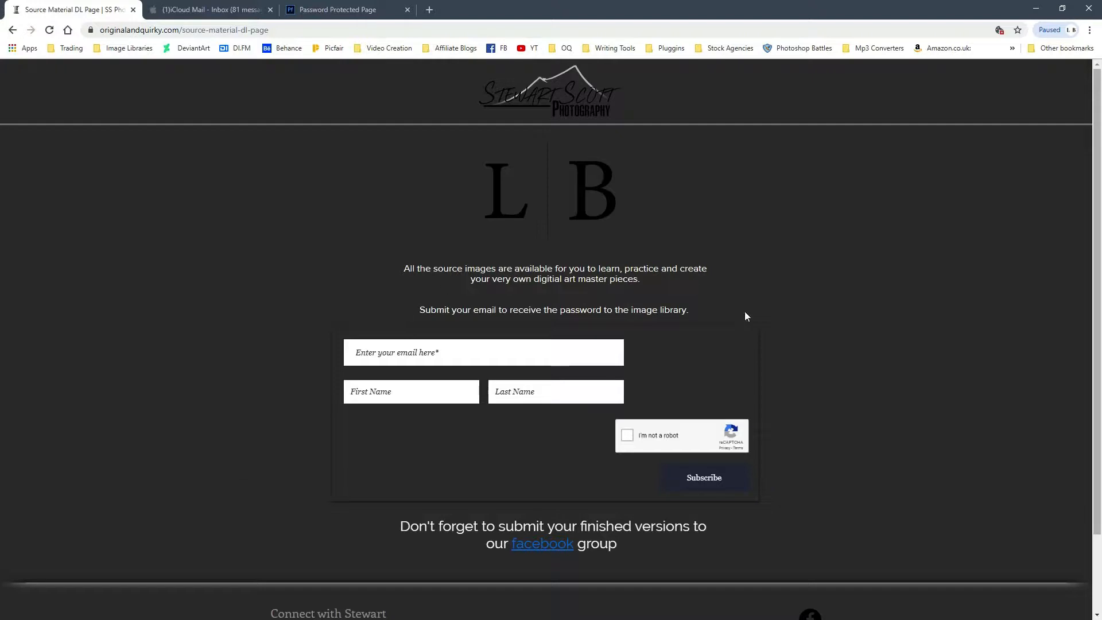
mouse_move(578, 307)
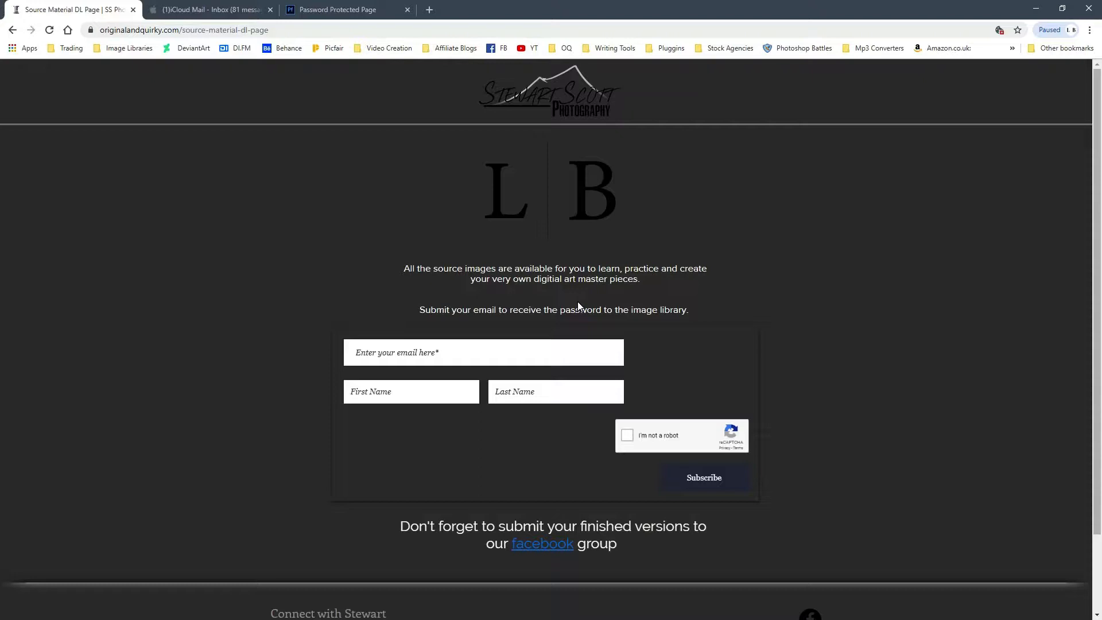
mouse_move(529, 213)
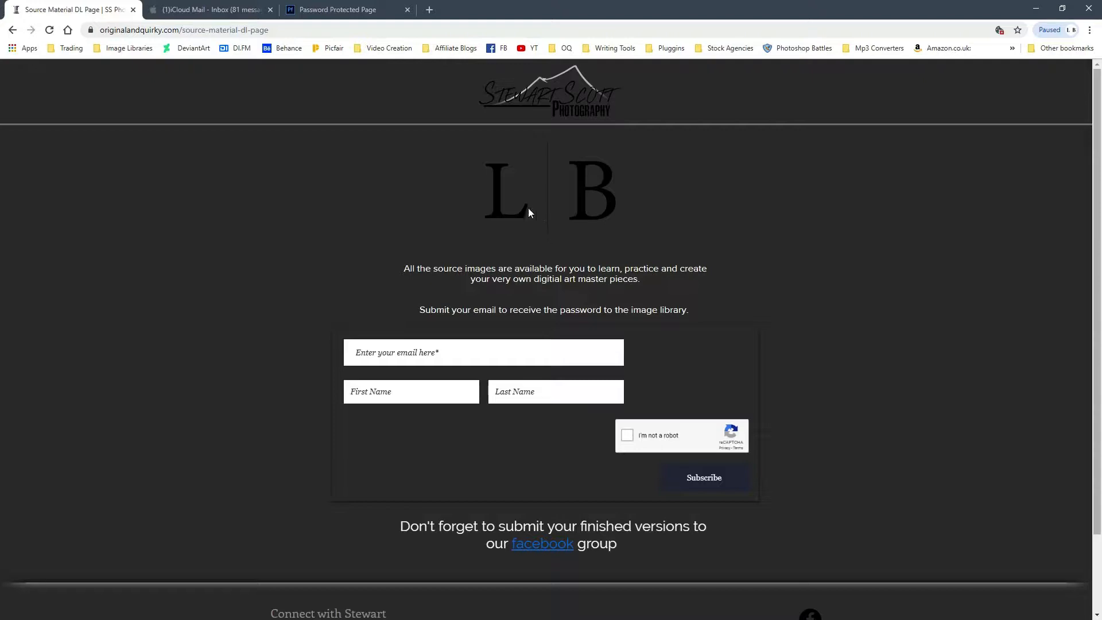
- Follow the subscription email's source-files link and enter the password
left_click(207, 9)
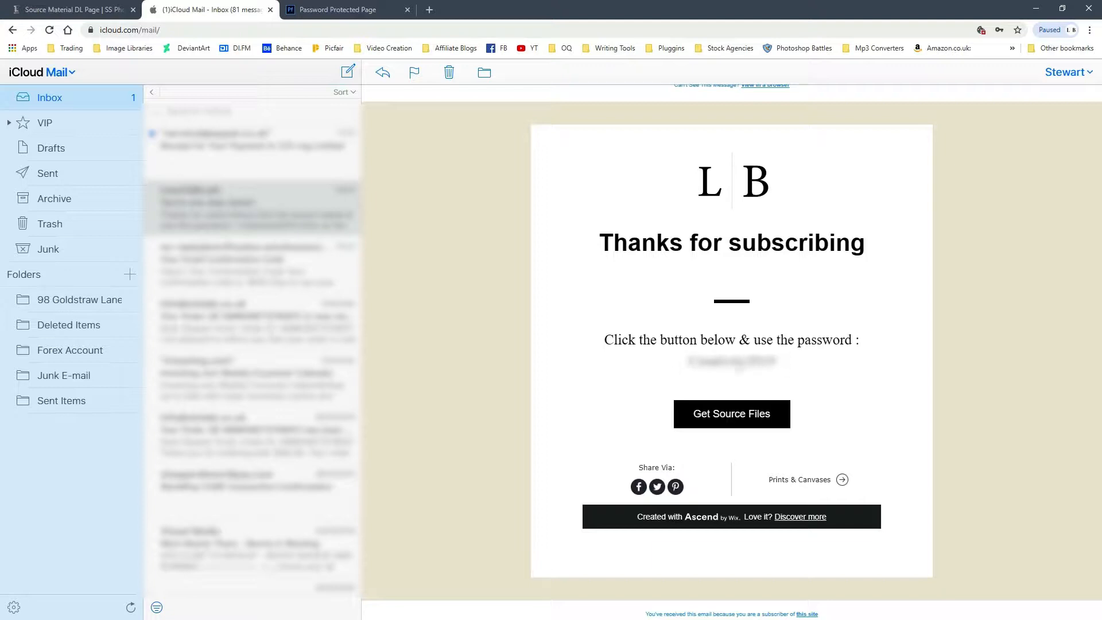
mouse_move(757, 416)
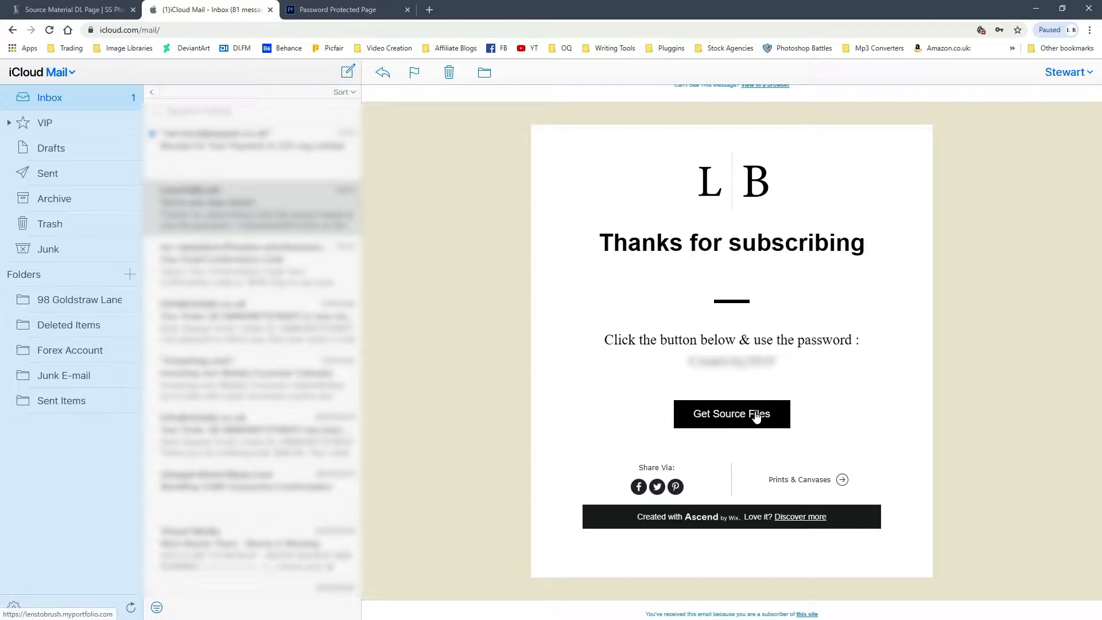
mouse_move(340, 10)
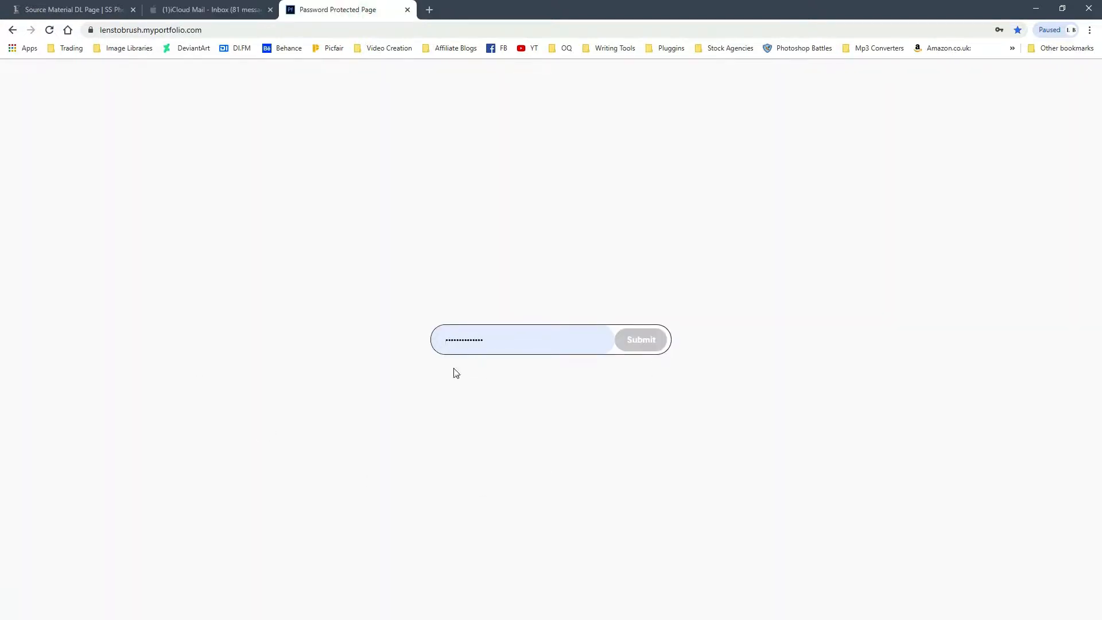
- Submit the password and scroll through the Lens to Brush Work gallery tiles
left_click(639, 339)
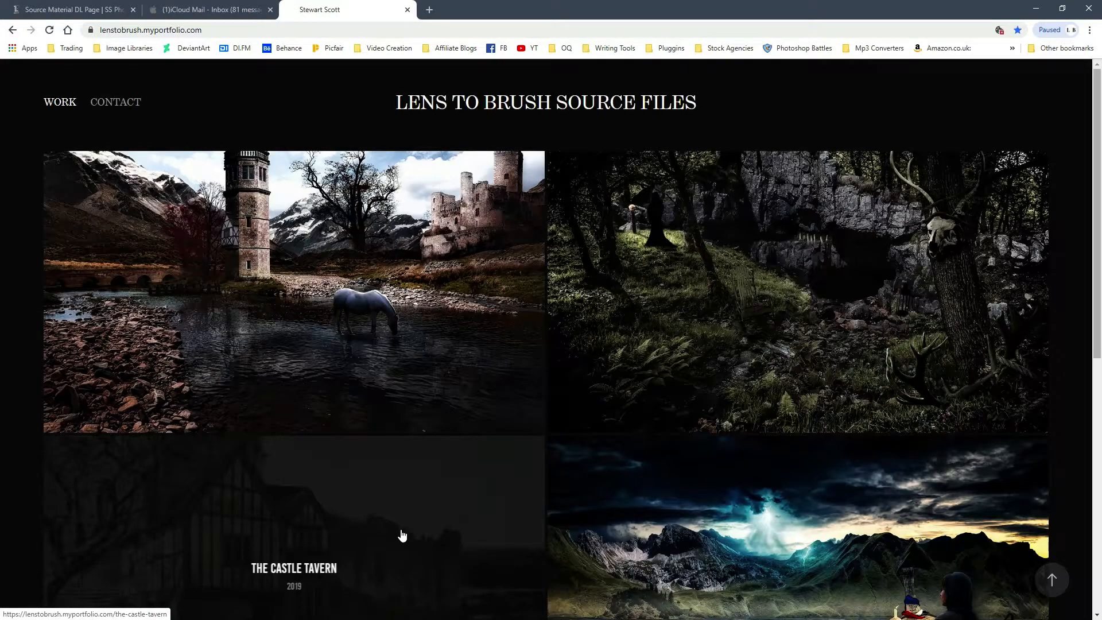
mouse_move(482, 462)
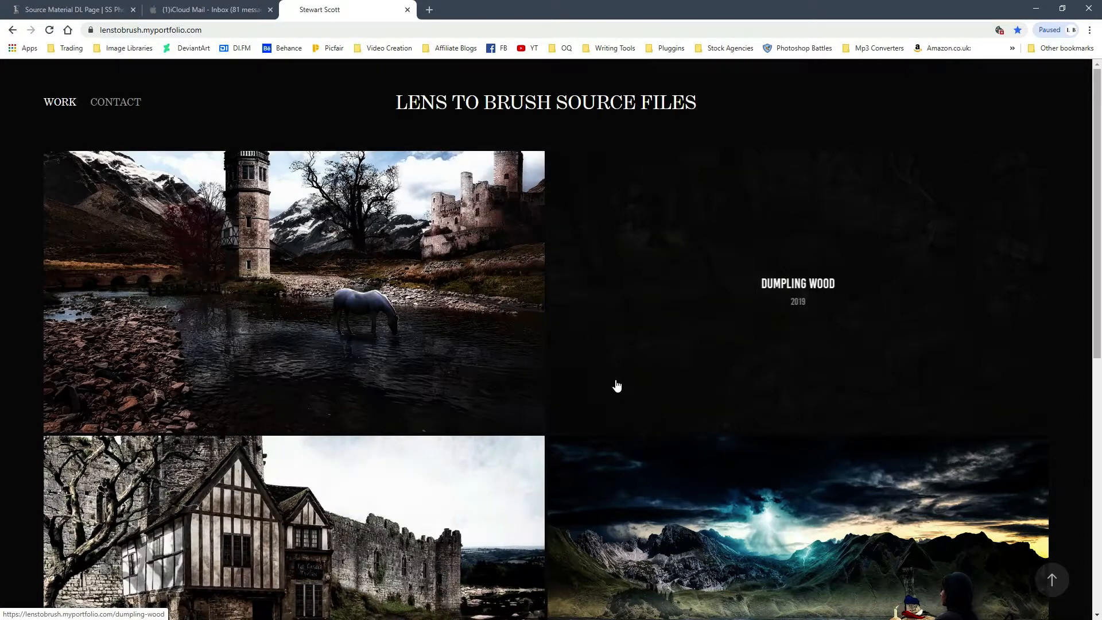
mouse_move(306, 312)
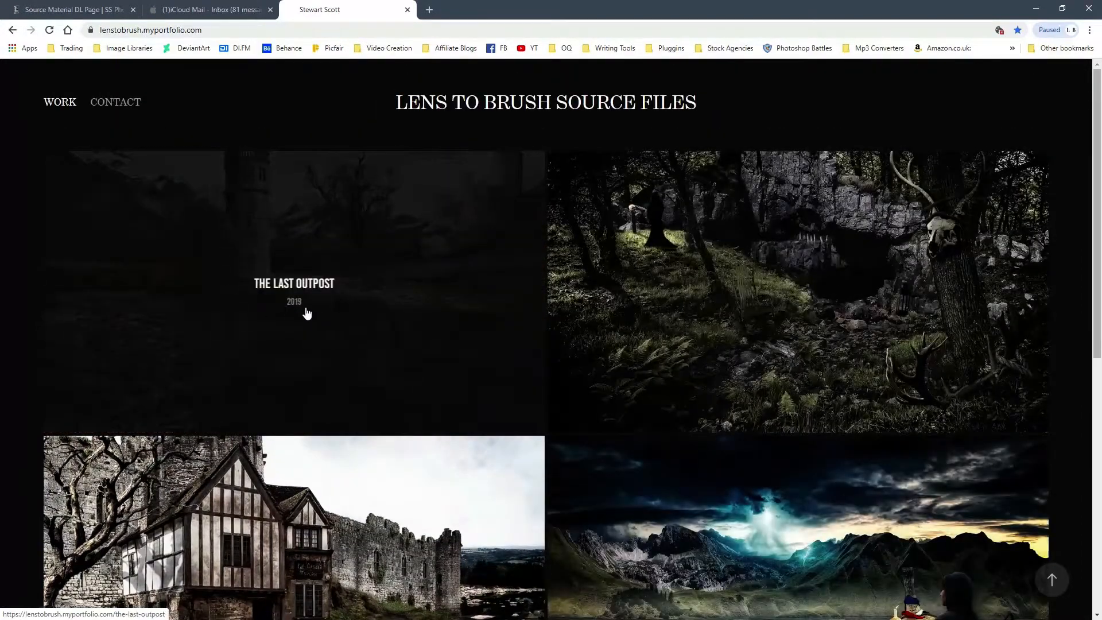
scroll("down", 3)
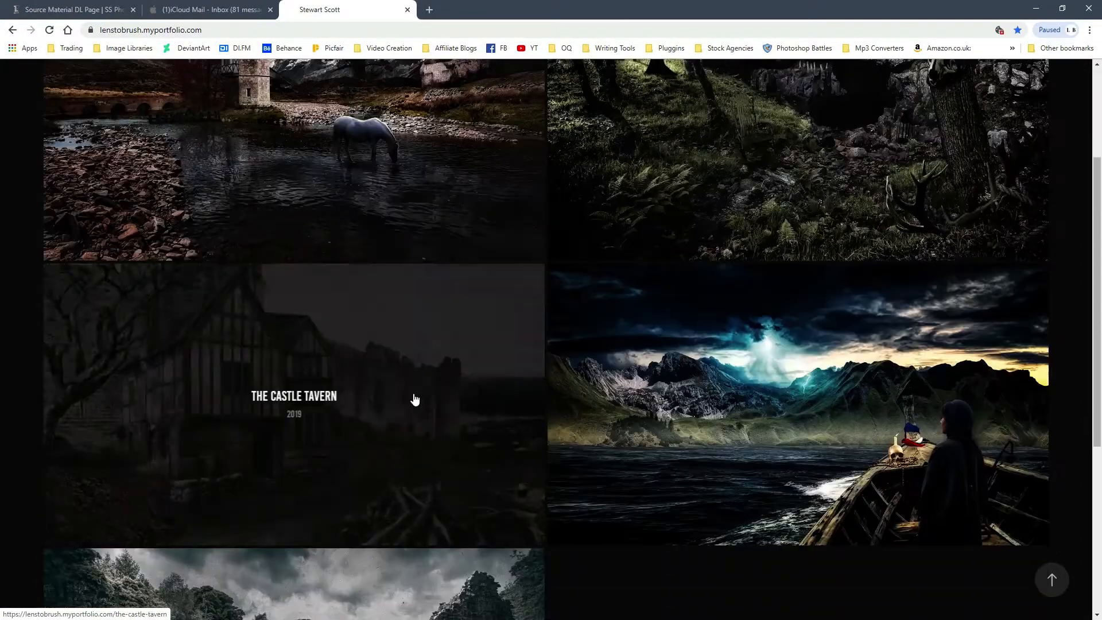
scroll("down", 3)
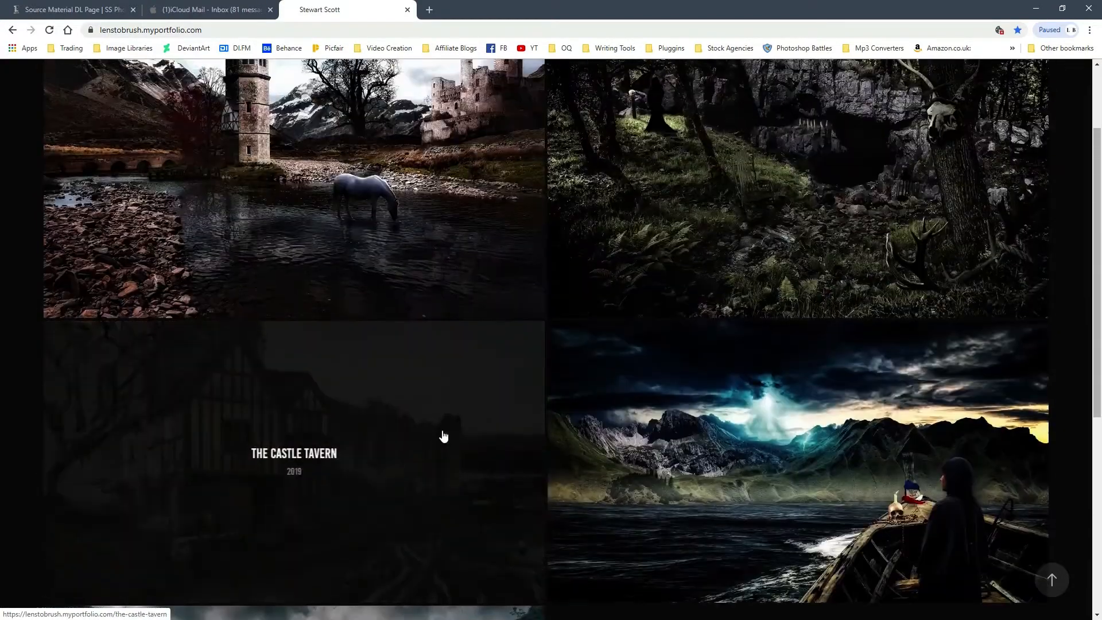
scroll("up", 3)
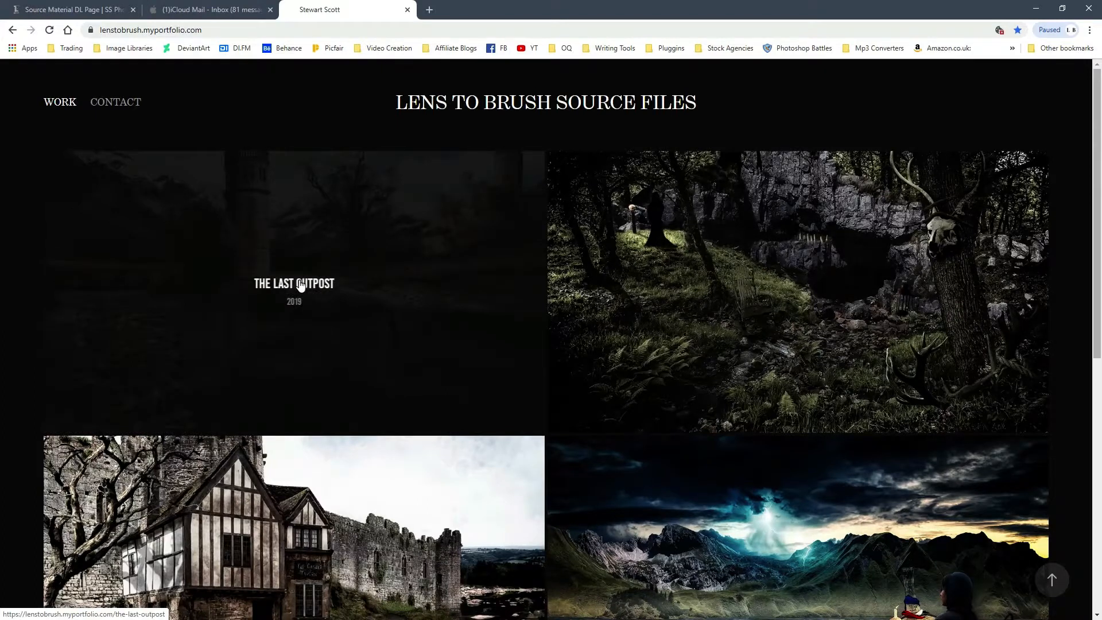
left_click(294, 283)
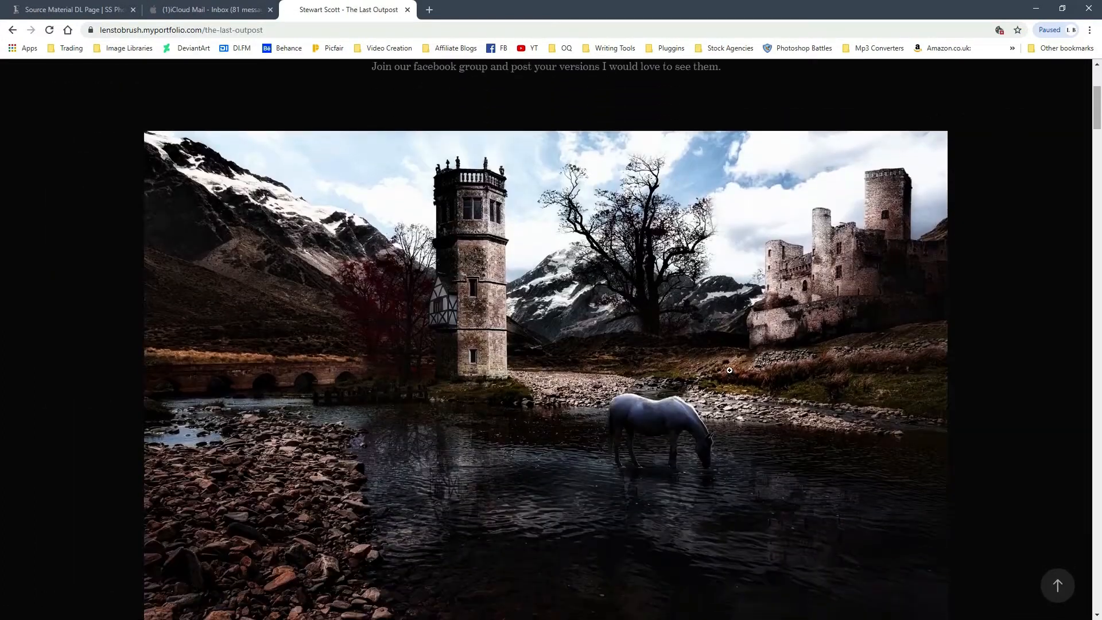
scroll("down", 3)
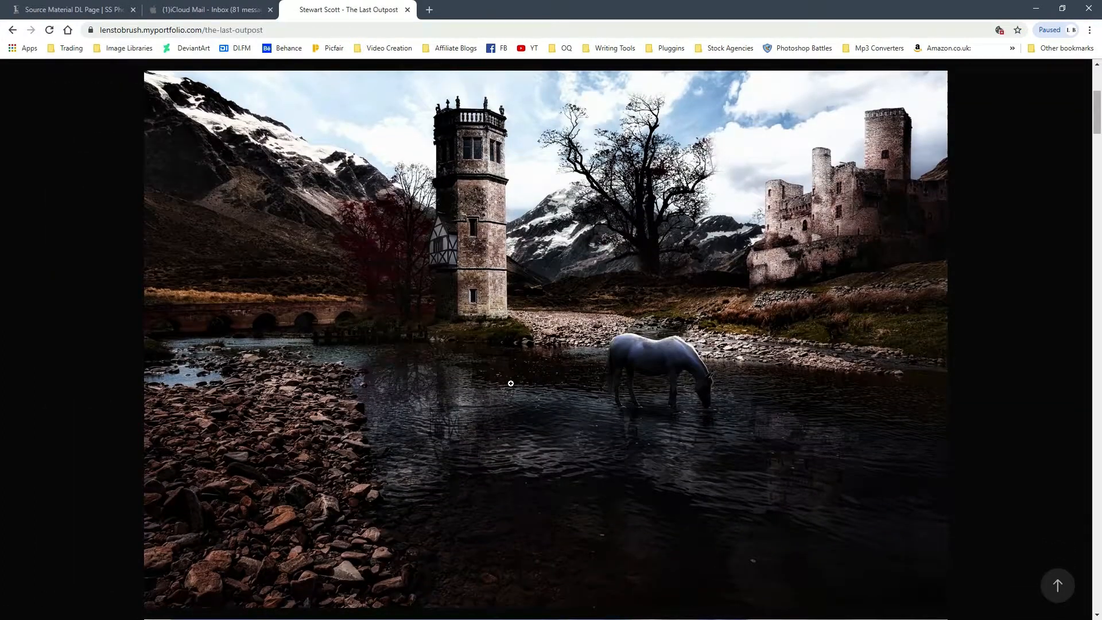
scroll("down", 3)
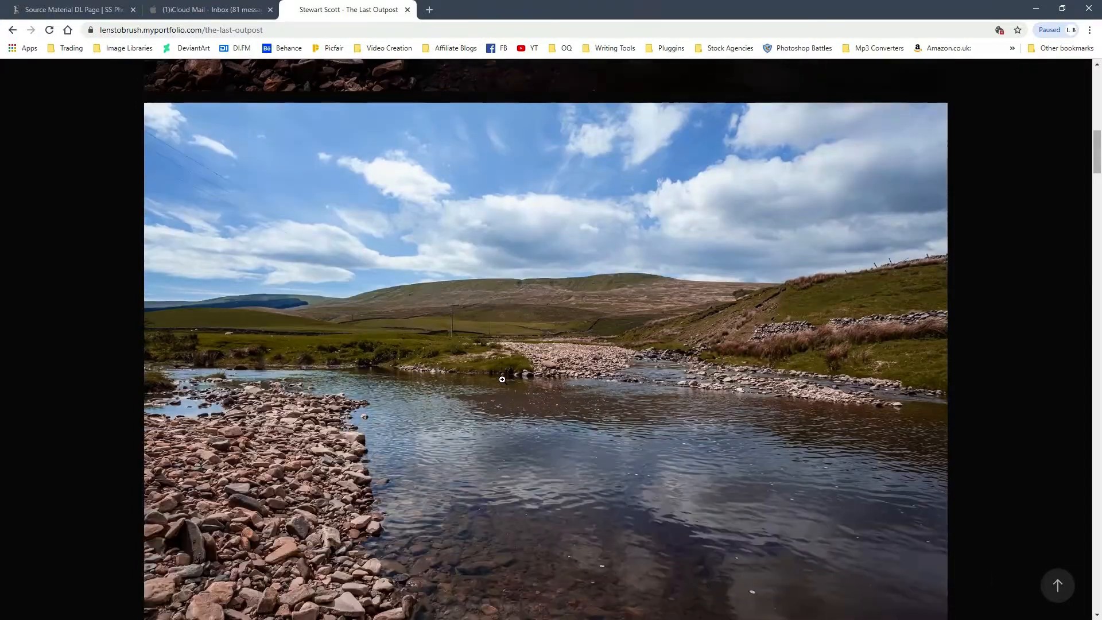
scroll("down", 3)
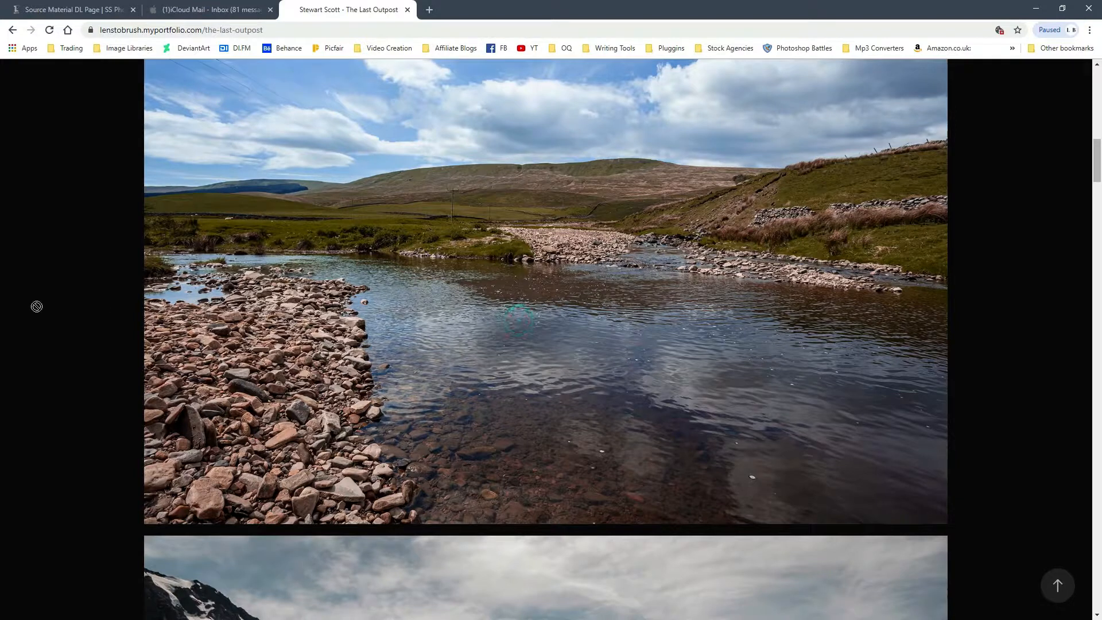
mouse_move(391, 485)
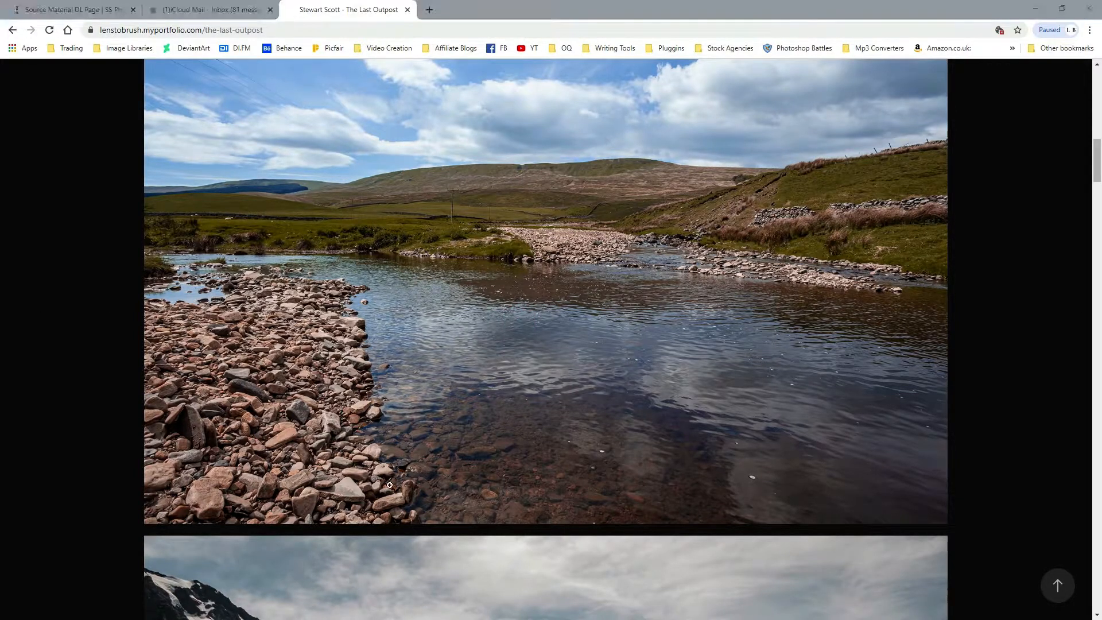
scroll("down", 3)
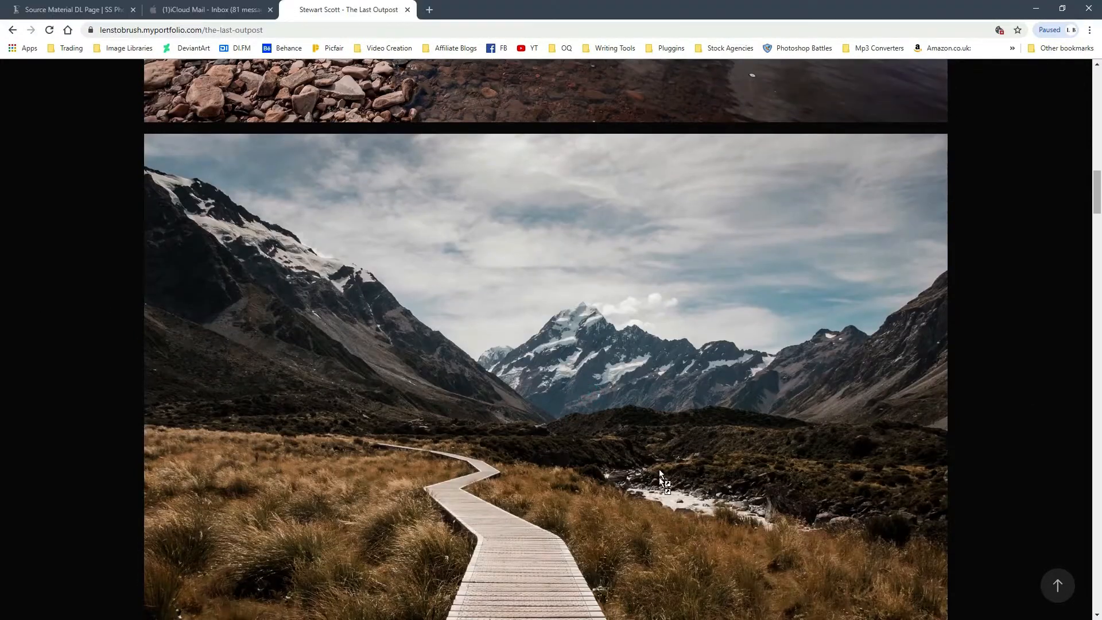
scroll("down", 3)
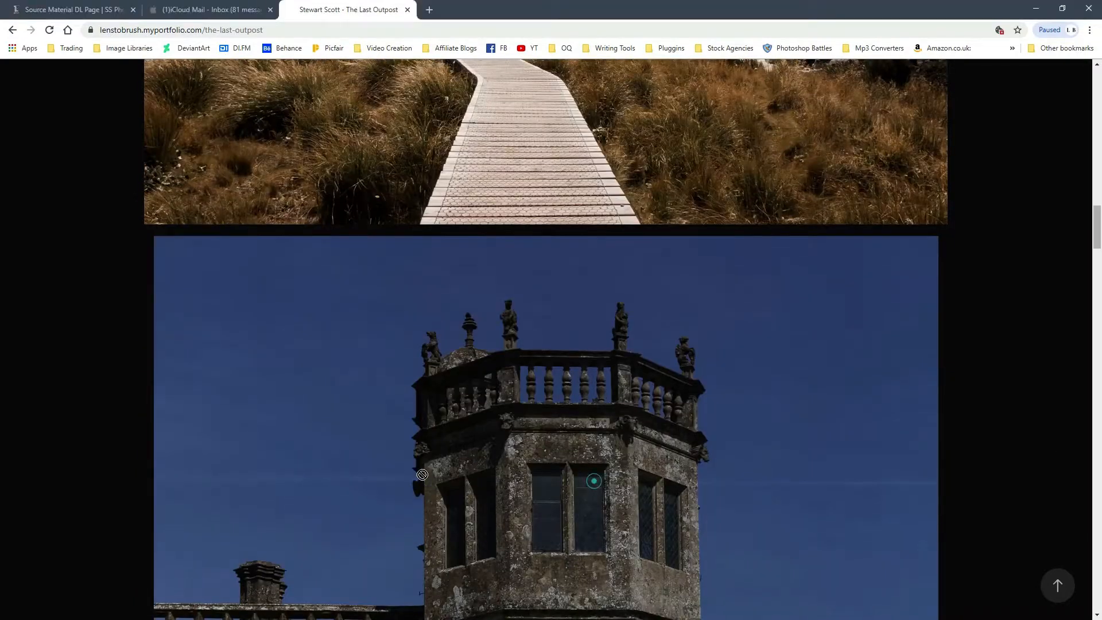
scroll("down", 3)
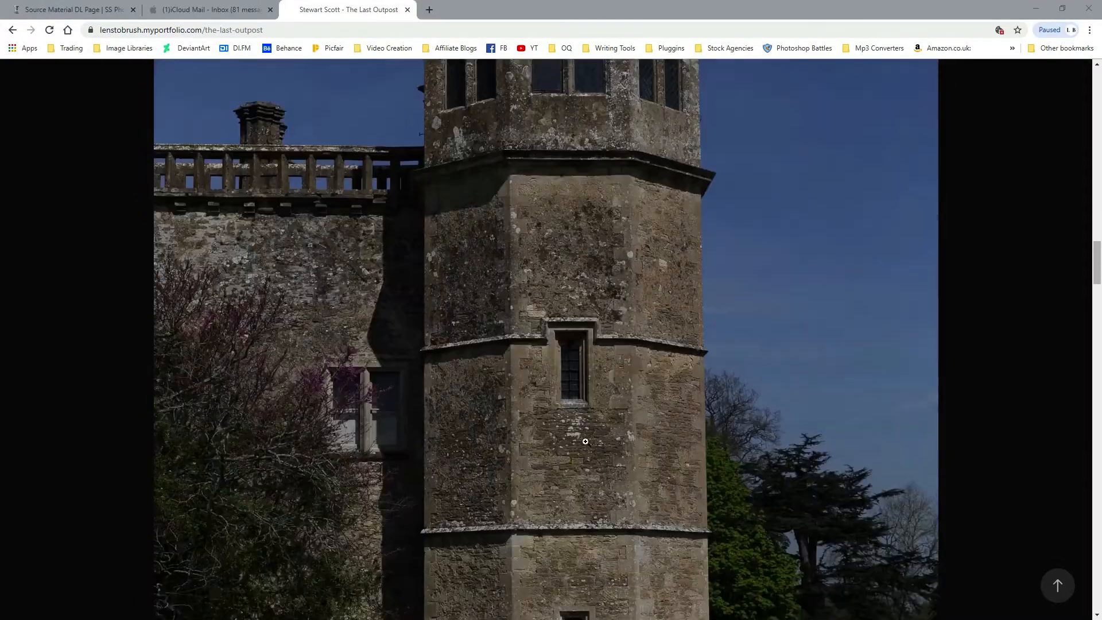
scroll("down", 3)
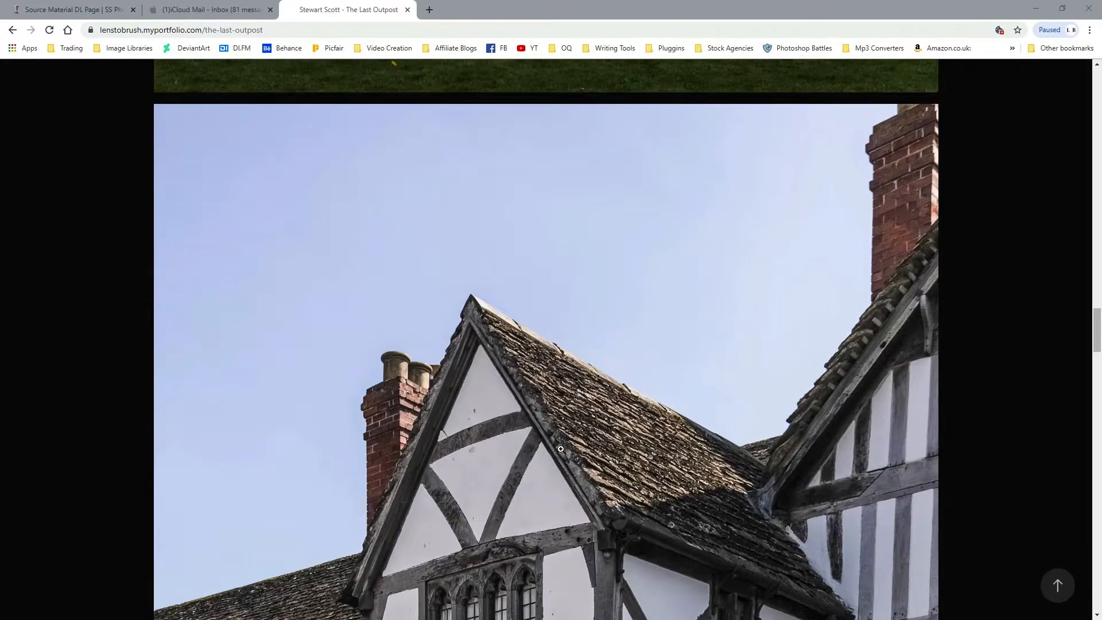
scroll("down", 3)
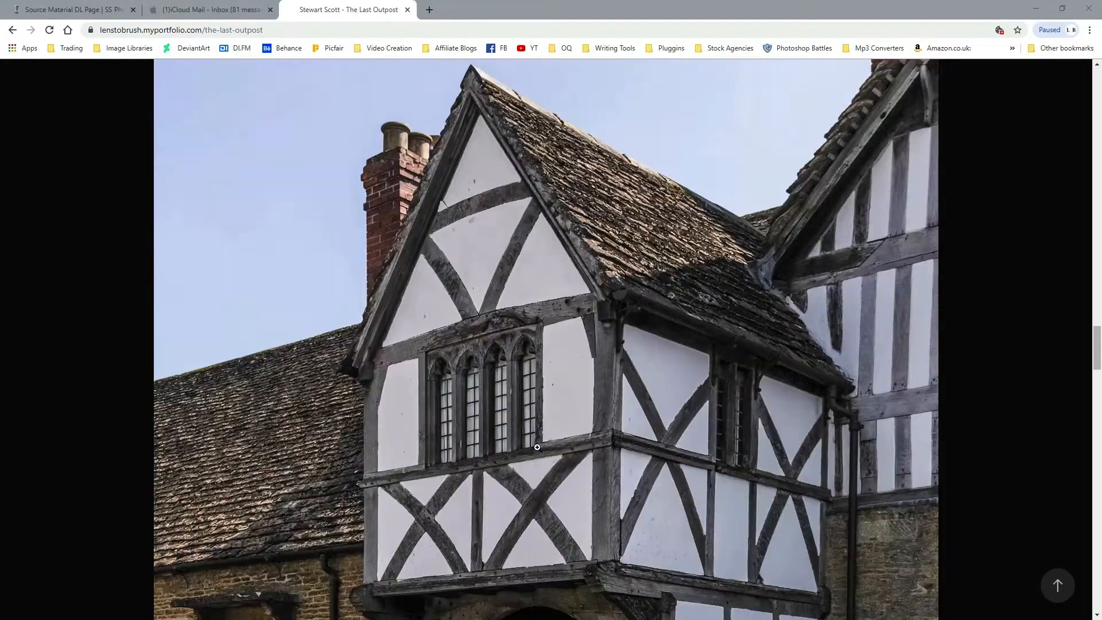
scroll("down", 3)
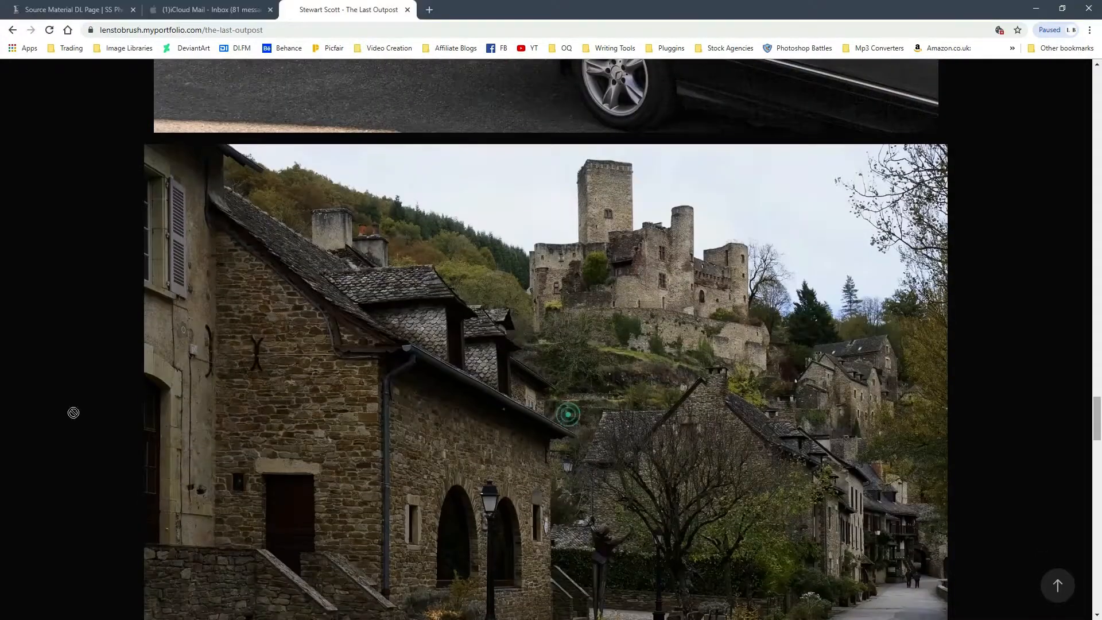
scroll("down", 3)
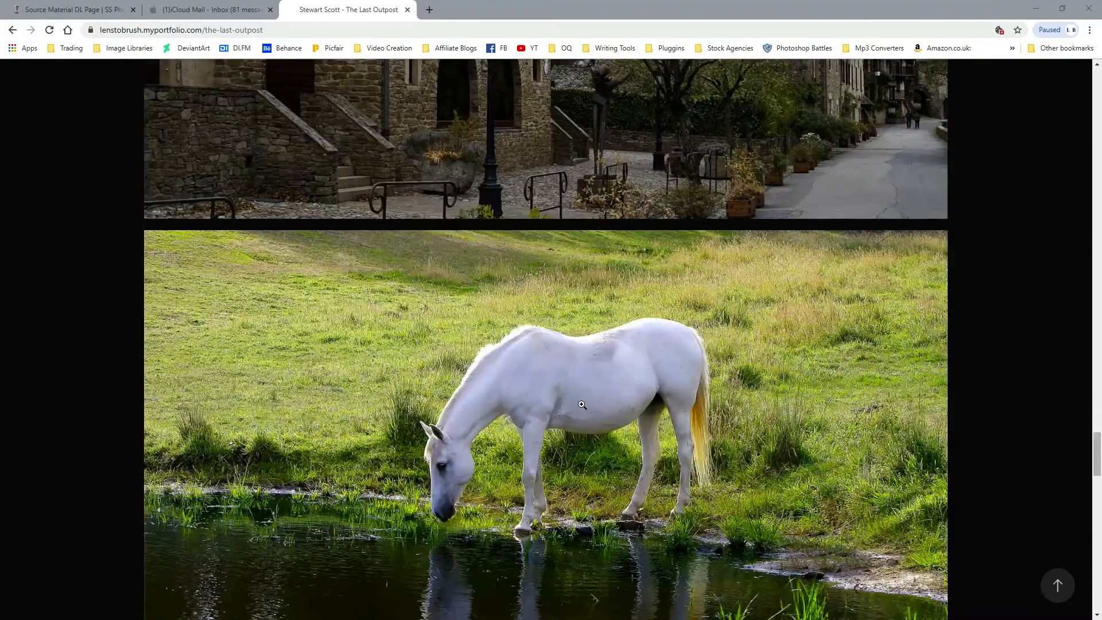
mouse_move(536, 428)
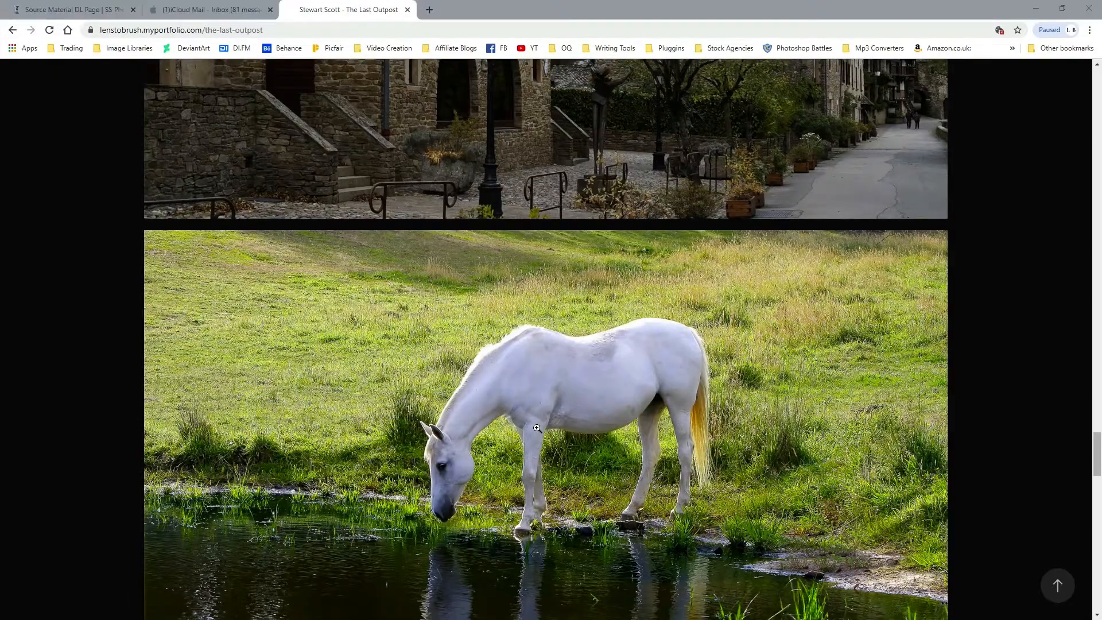
scroll("down", 3)
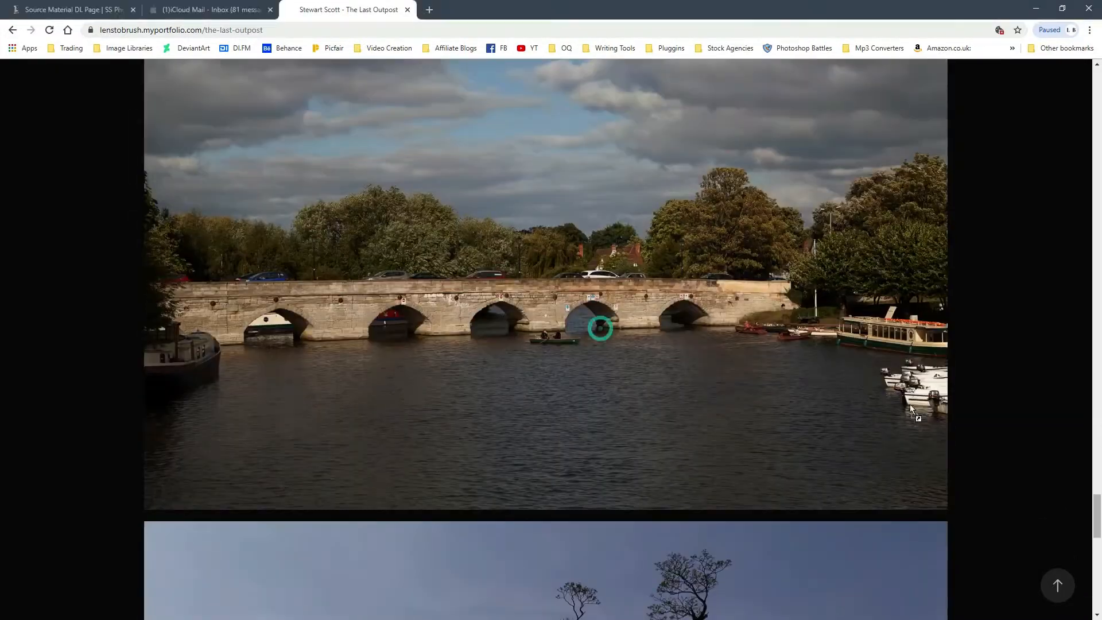
scroll("down", 3)
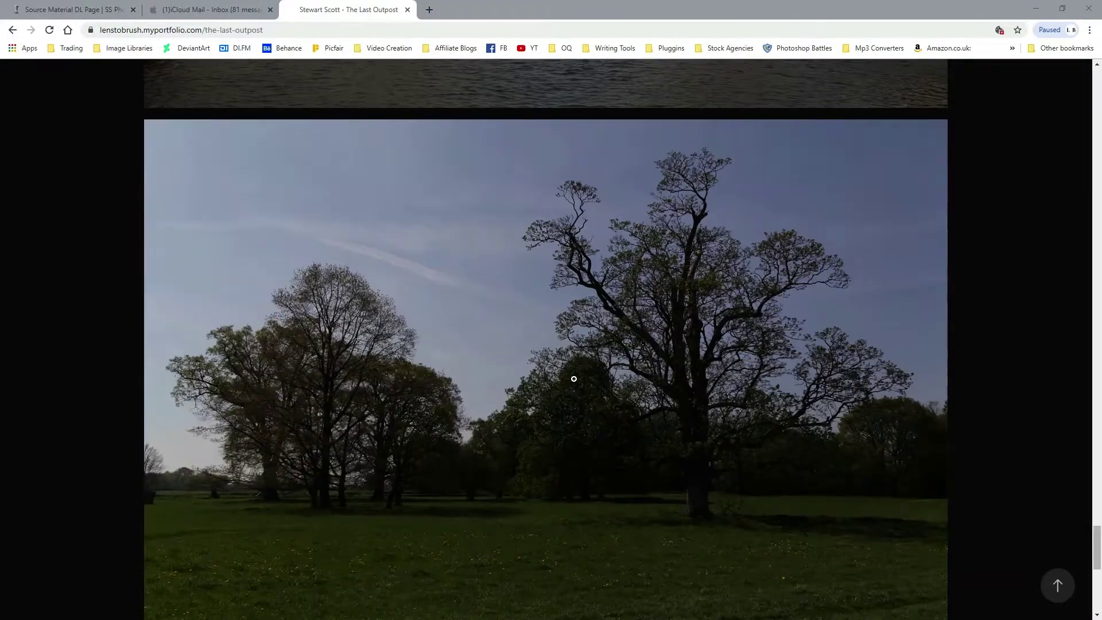
mouse_move(940, 510)
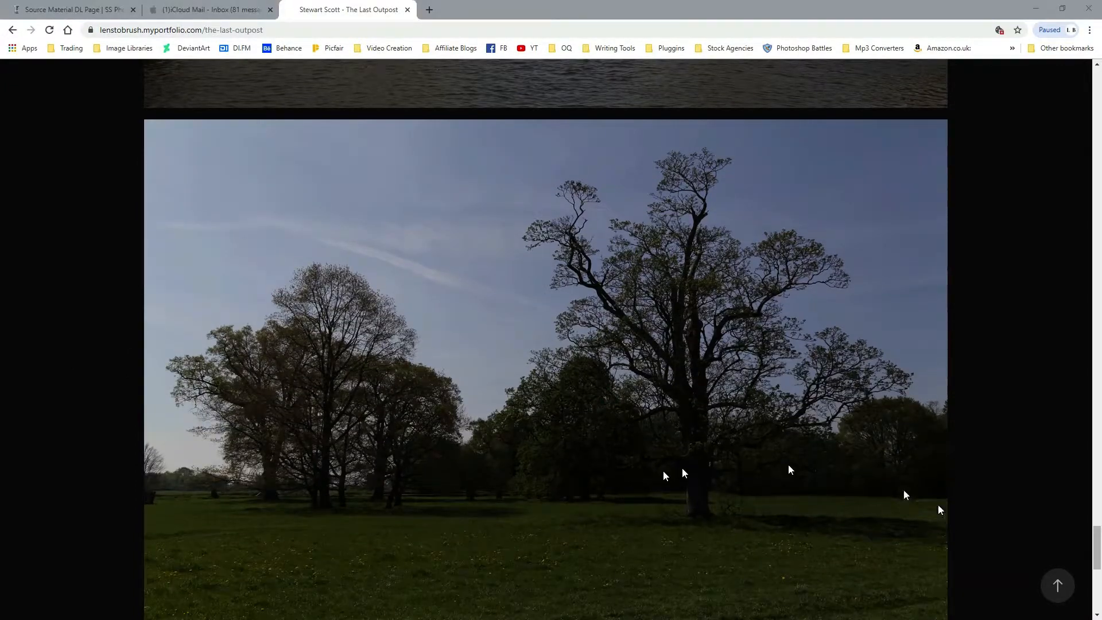
scroll("down", 3)
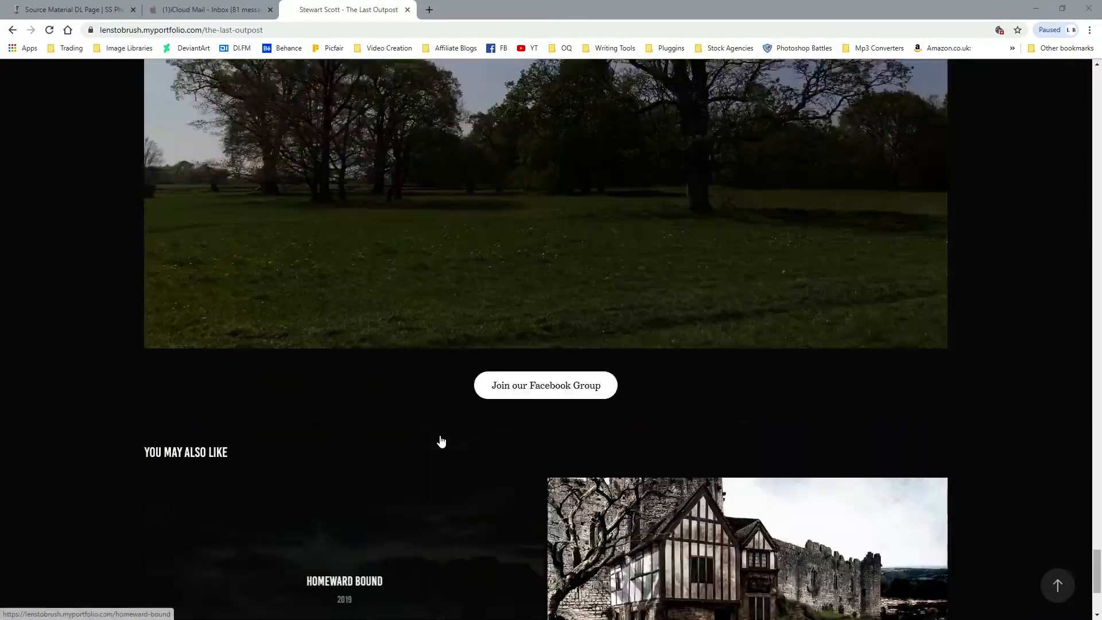
scroll("up", 3)
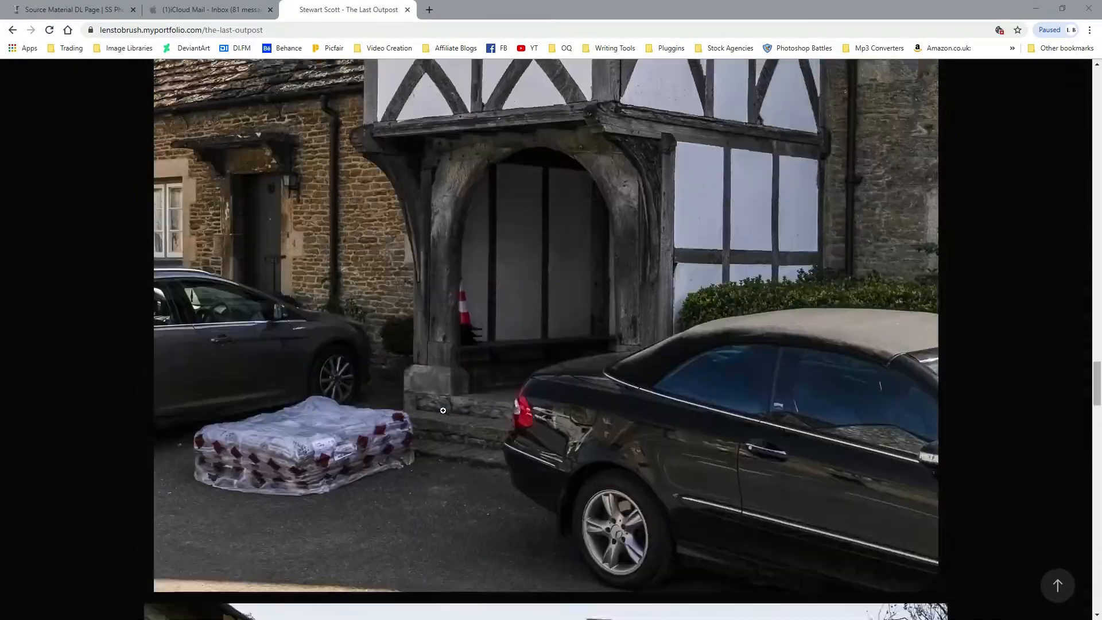
scroll("down", 3)
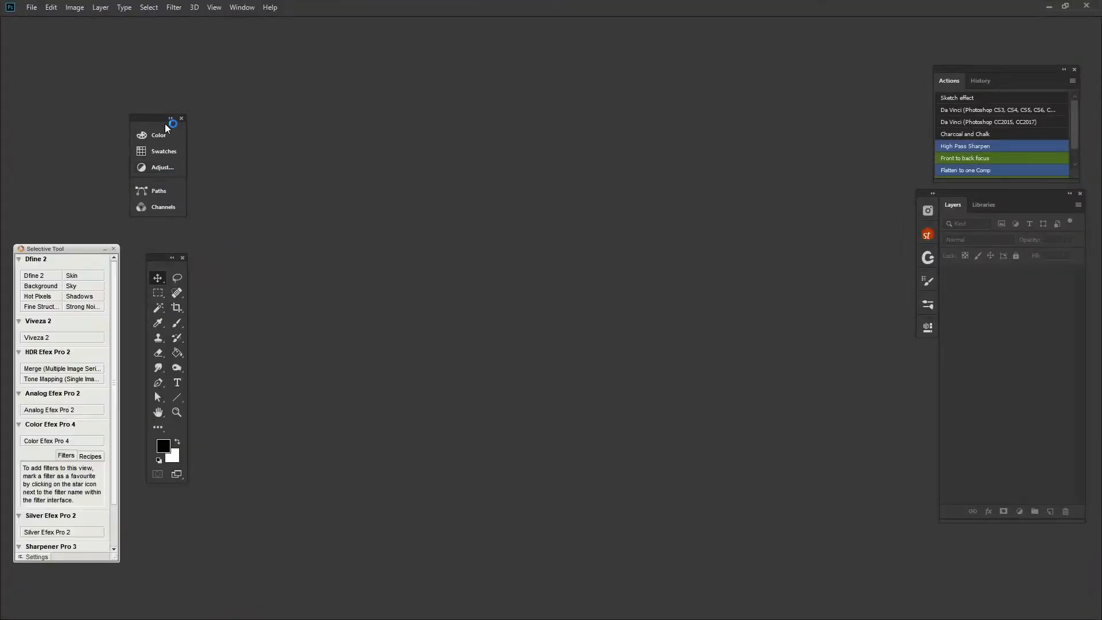
mouse_move(152, 124)
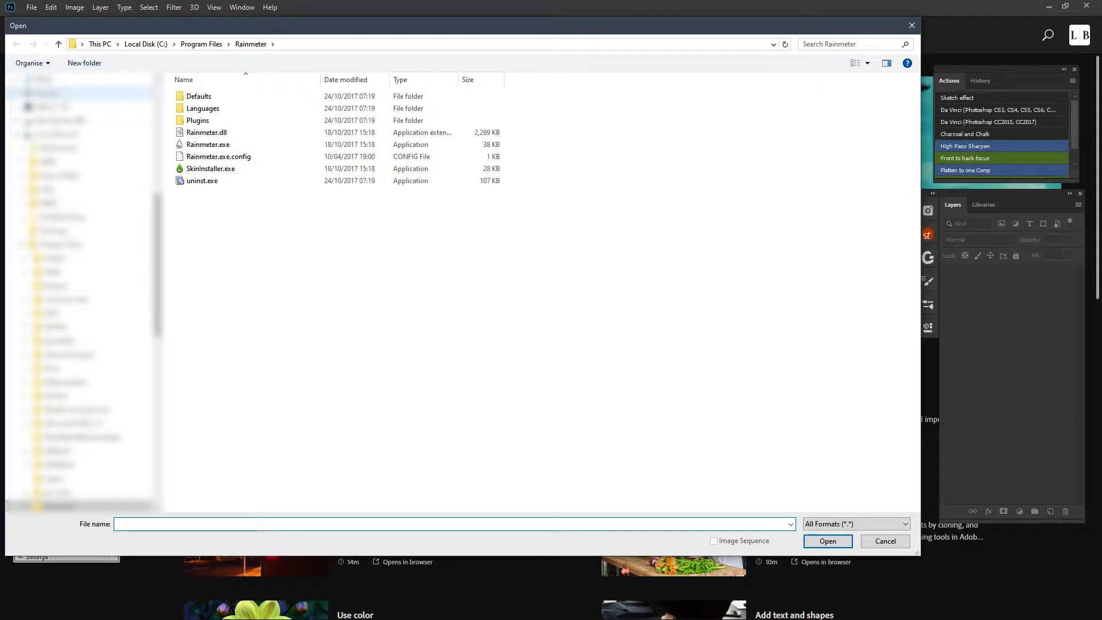
- Browse from Downloads to the Desktop and open the Yorkshire Dales river photo
scroll("down", 3)
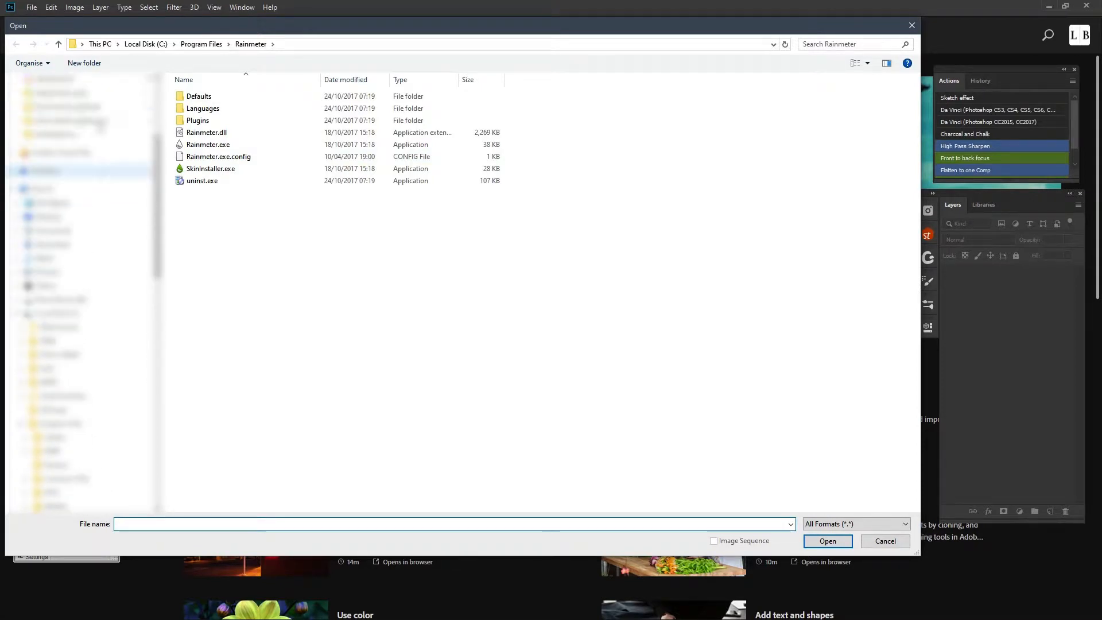
left_click(49, 368)
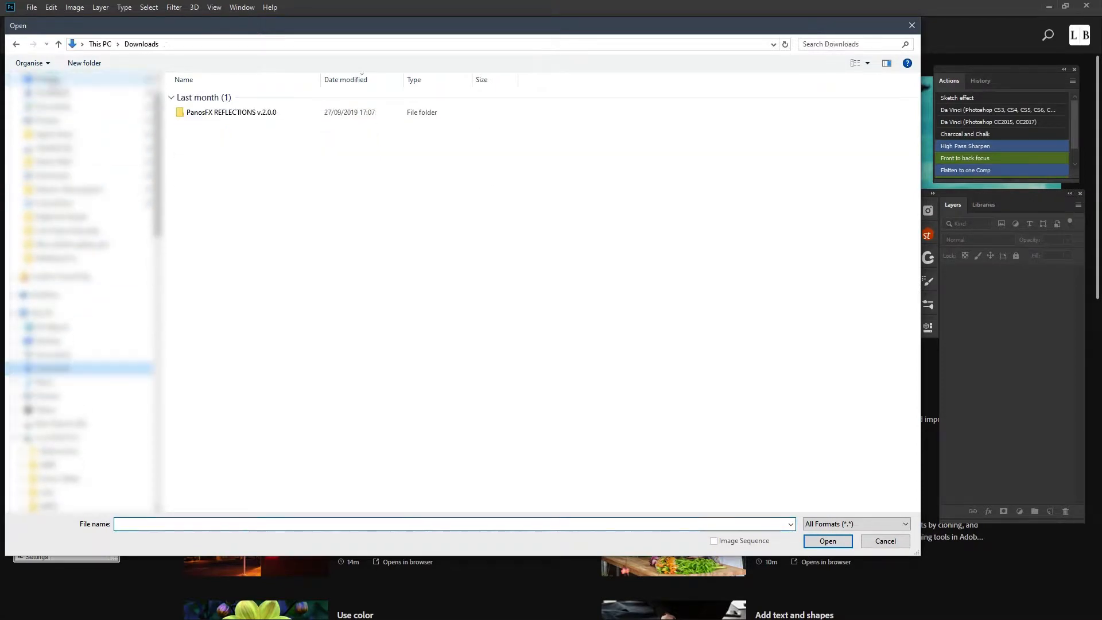
left_click(45, 341)
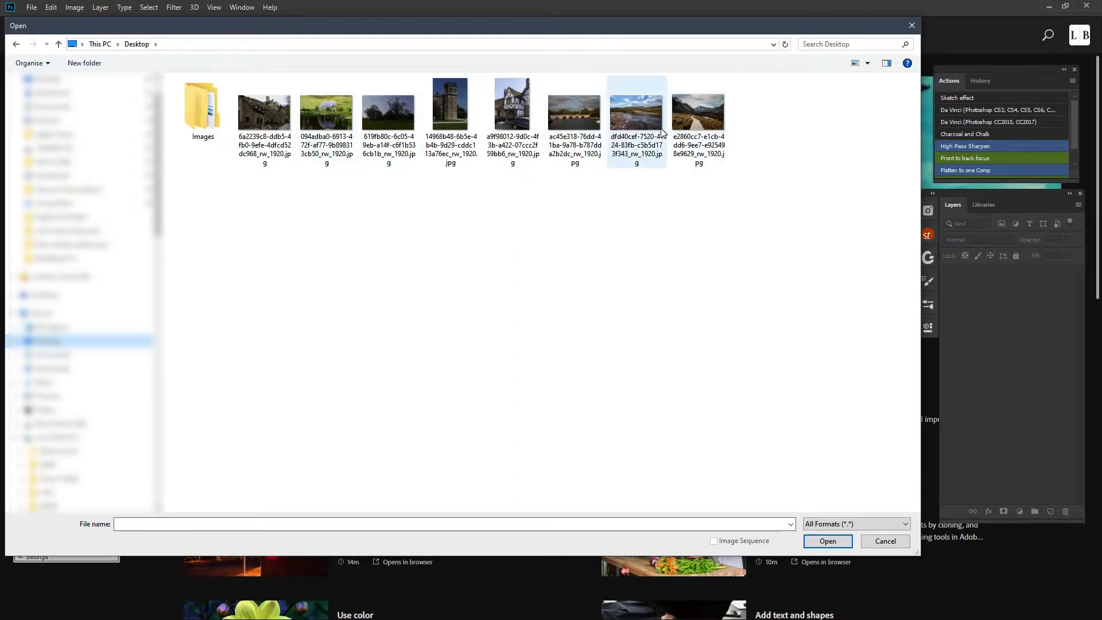
left_click(636, 109)
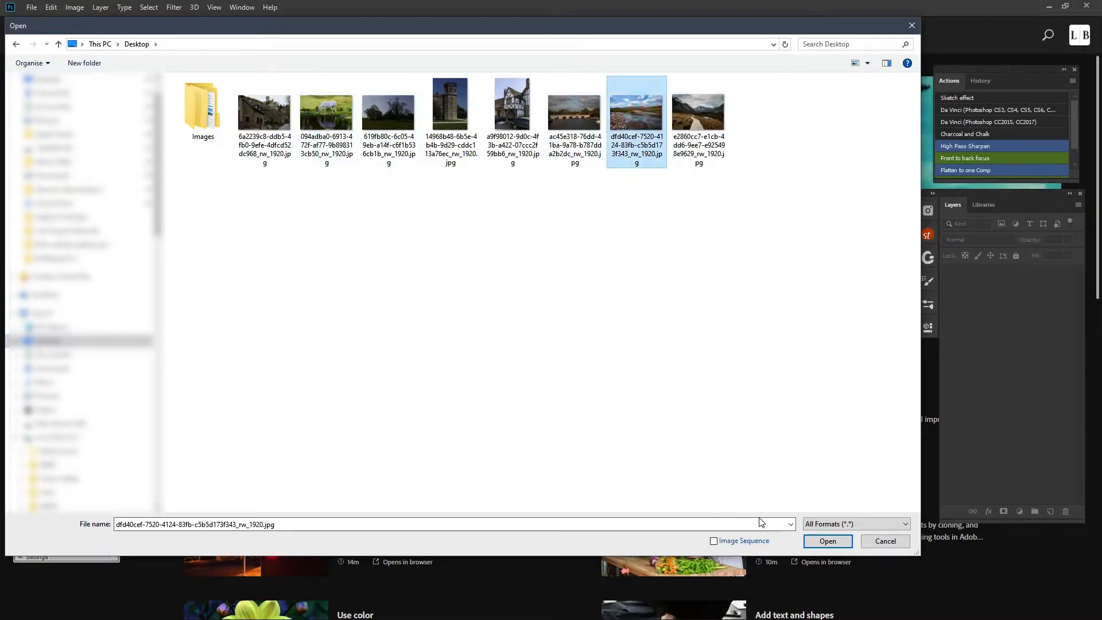
left_click(884, 541)
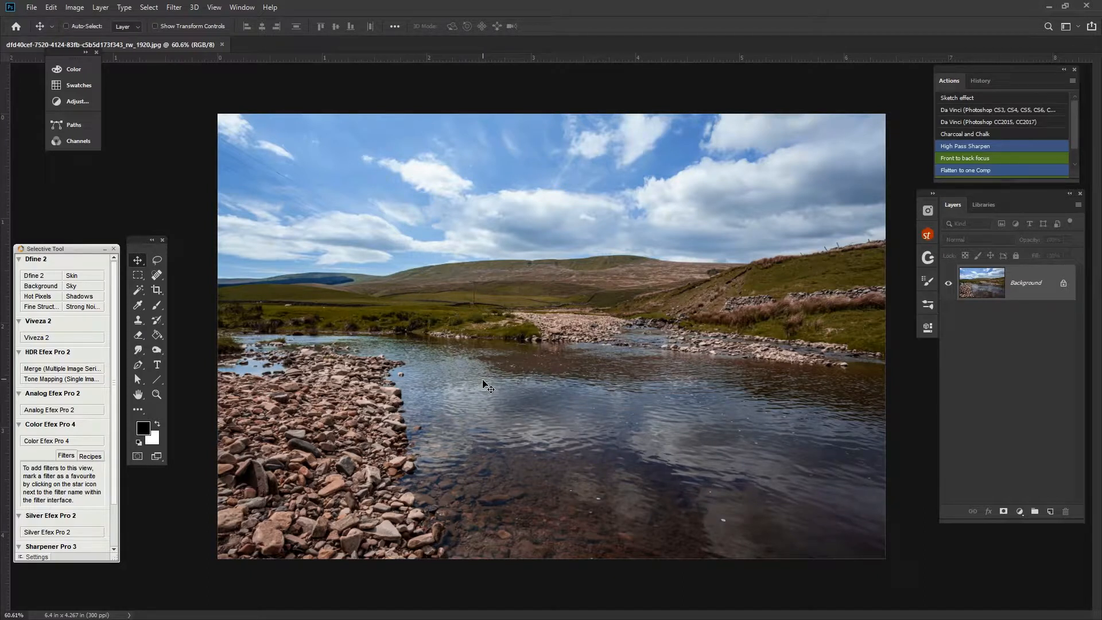
mouse_move(496, 342)
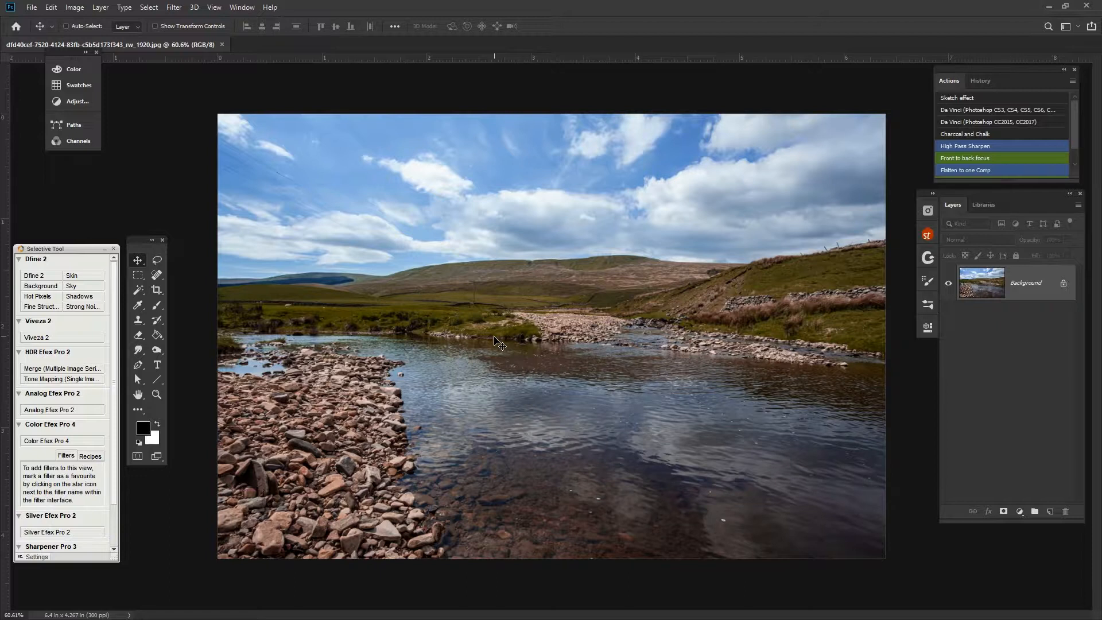
mouse_move(499, 345)
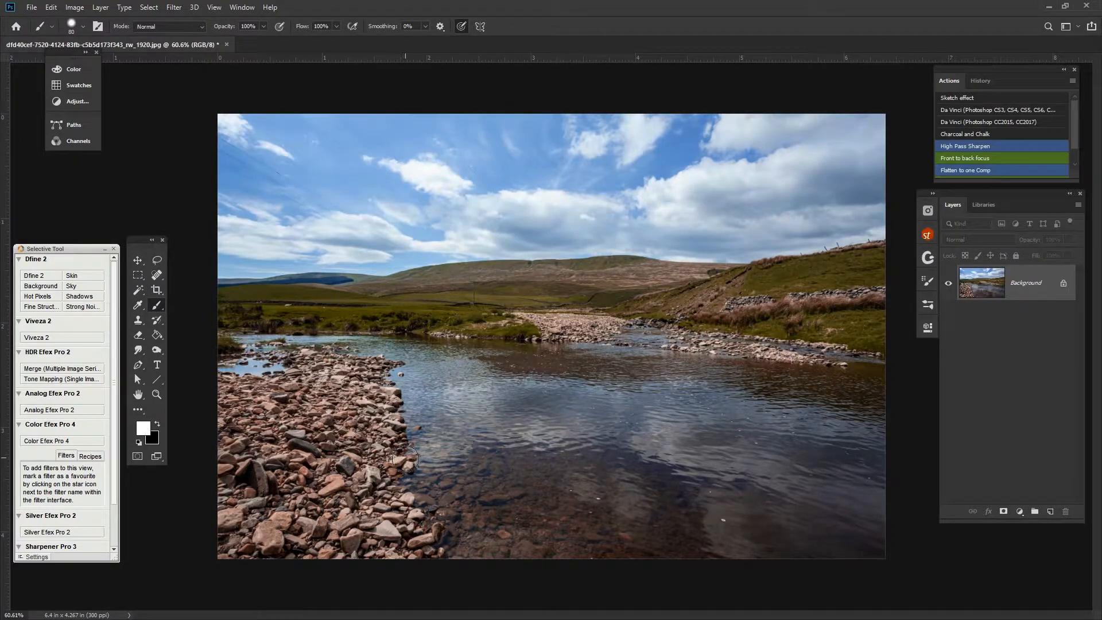
mouse_move(445, 397)
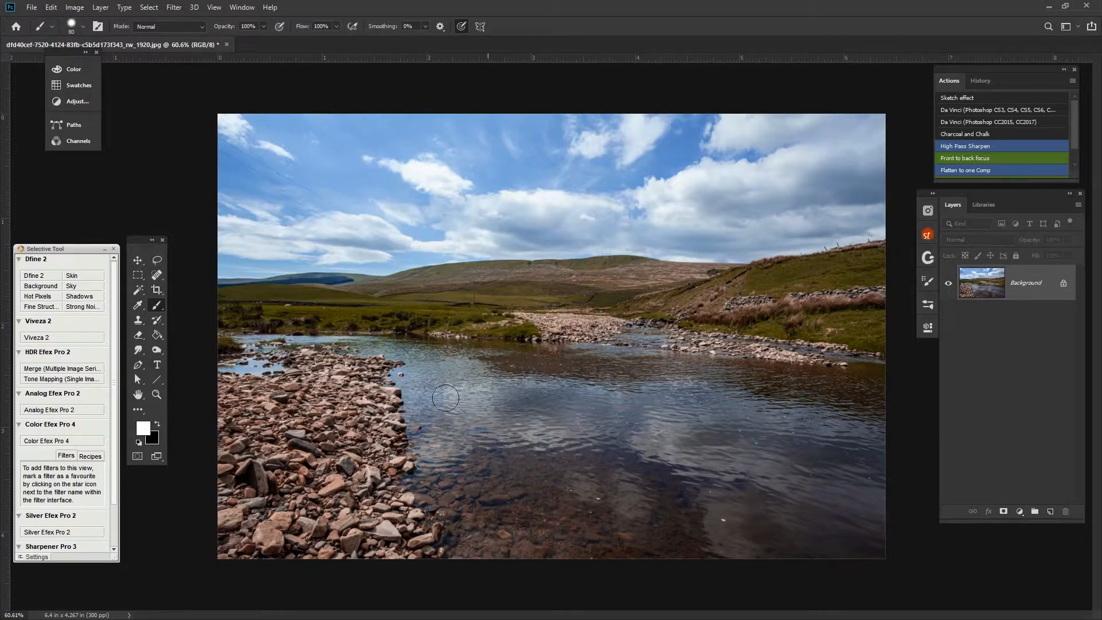
mouse_move(401, 331)
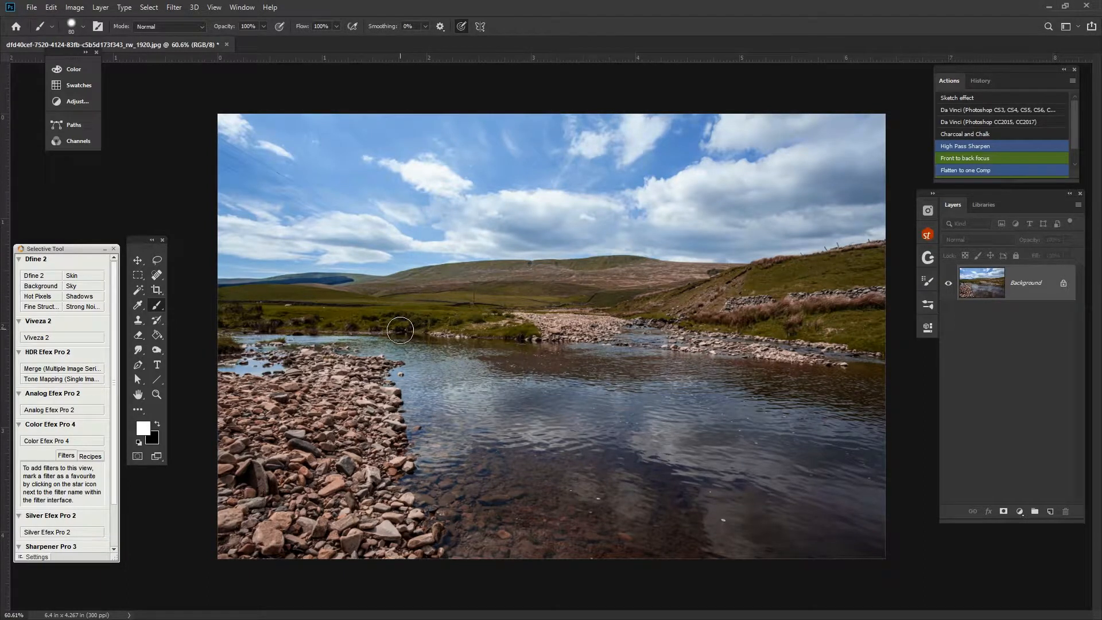
mouse_move(59, 160)
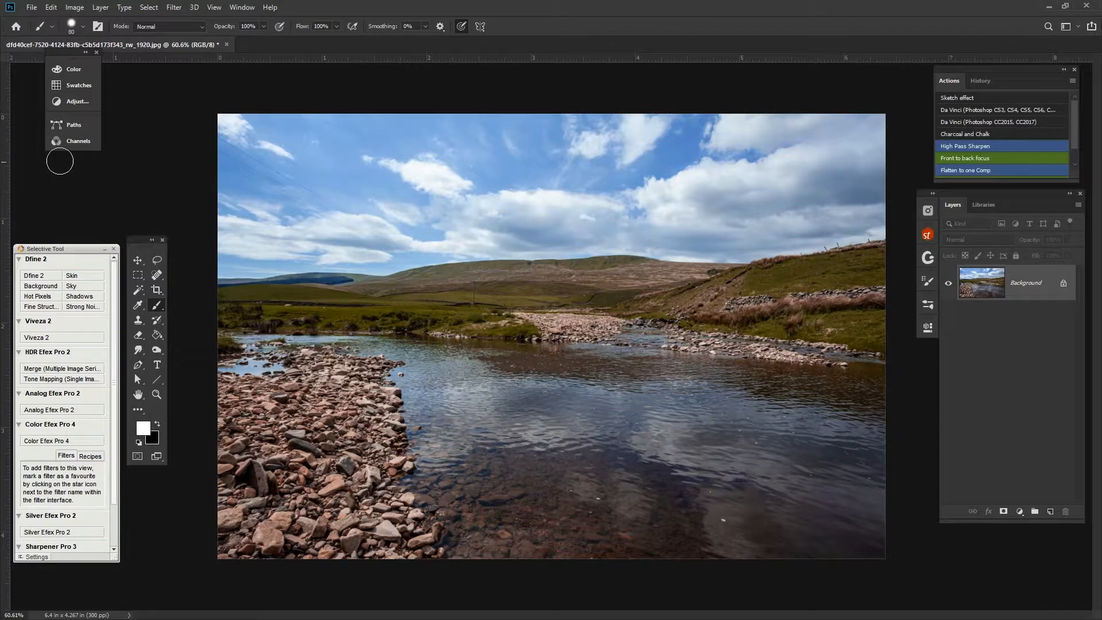
left_click_drag(73, 51, 109, 125)
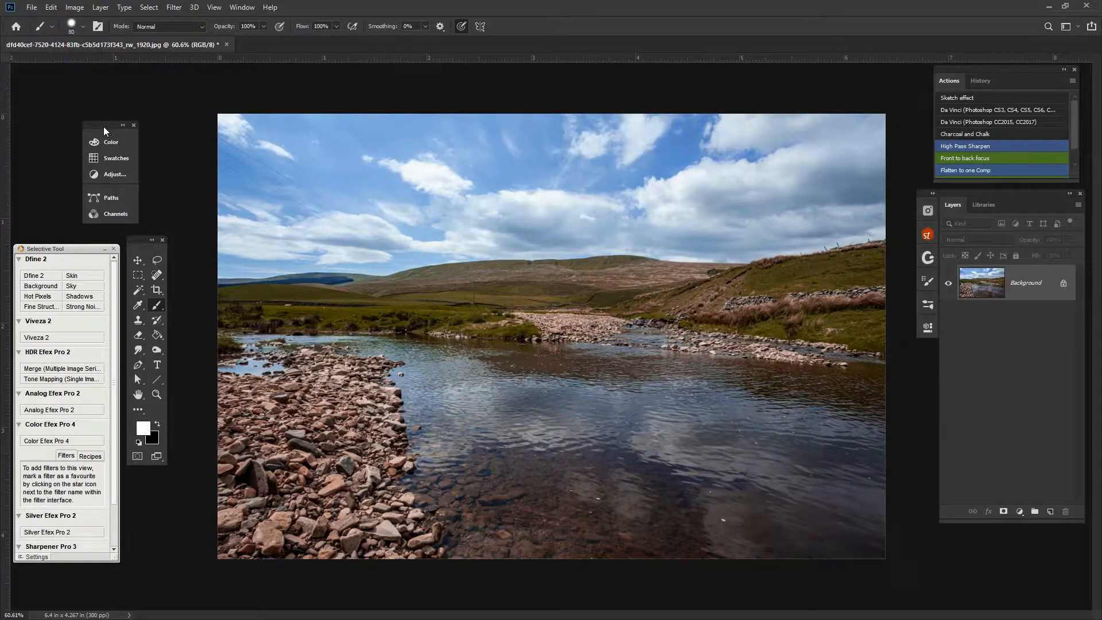
- Open the mountain boardwalk photo from the Desktop as a second document
left_click(31, 7)
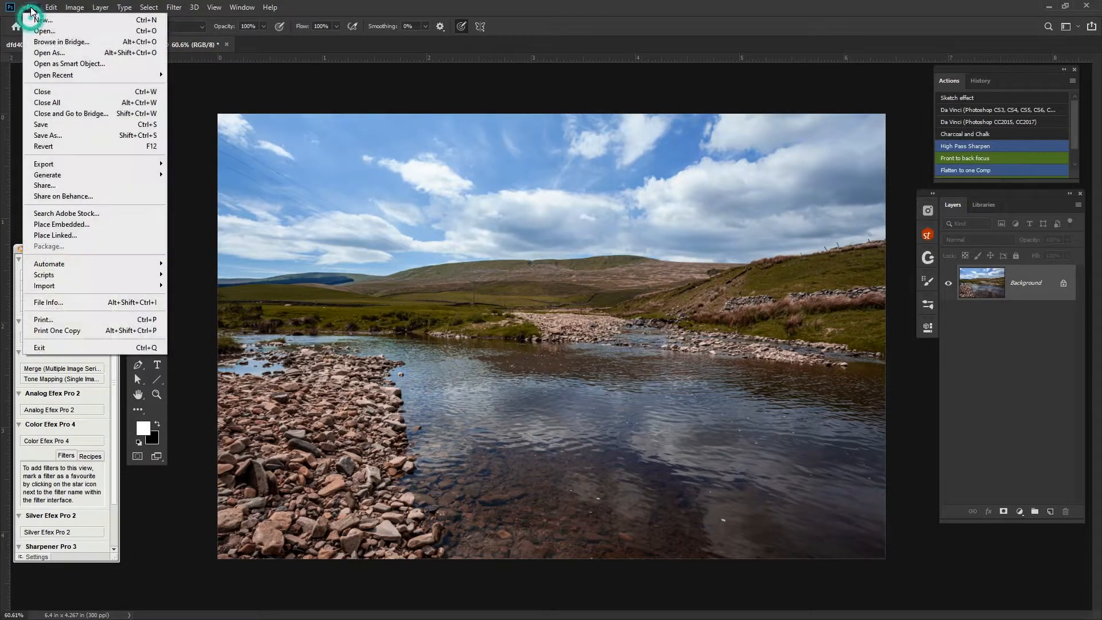
left_click(45, 30)
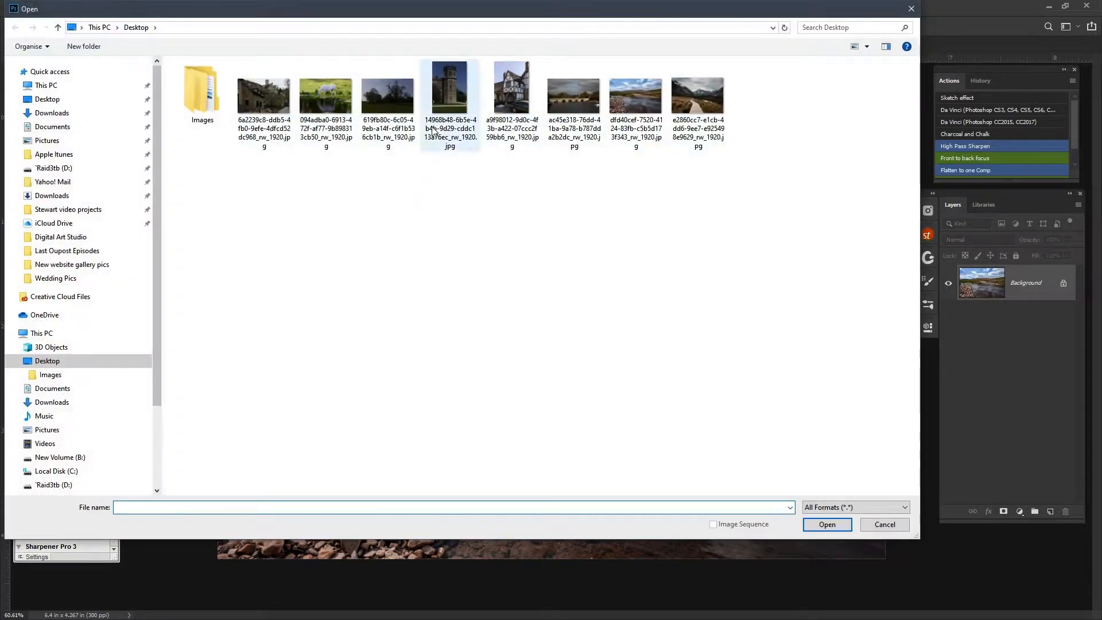
left_click(698, 98)
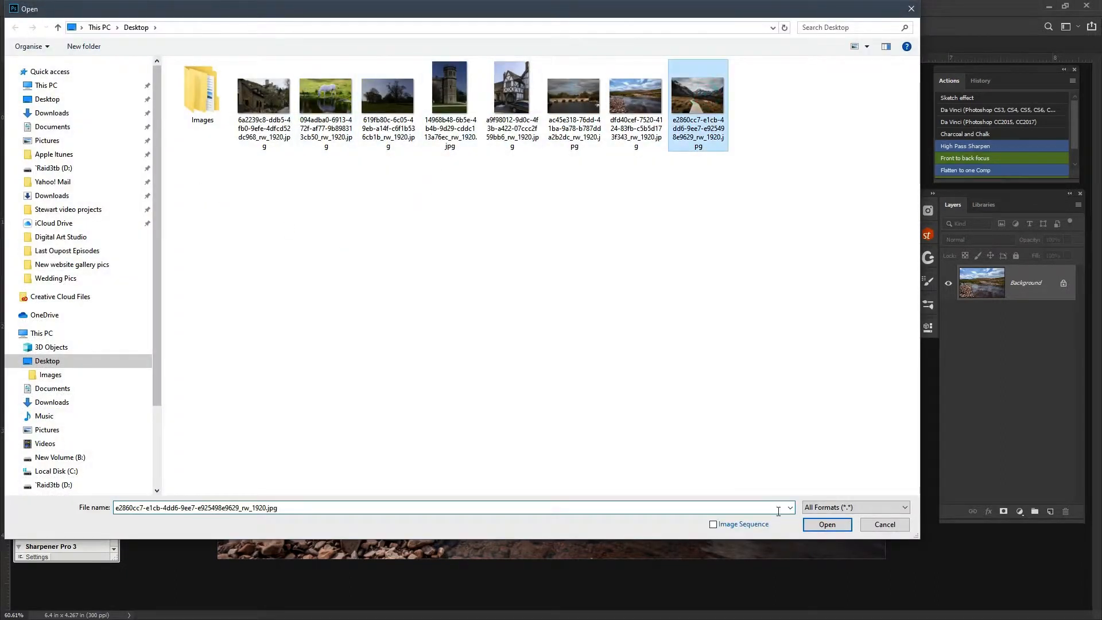
left_click(826, 524)
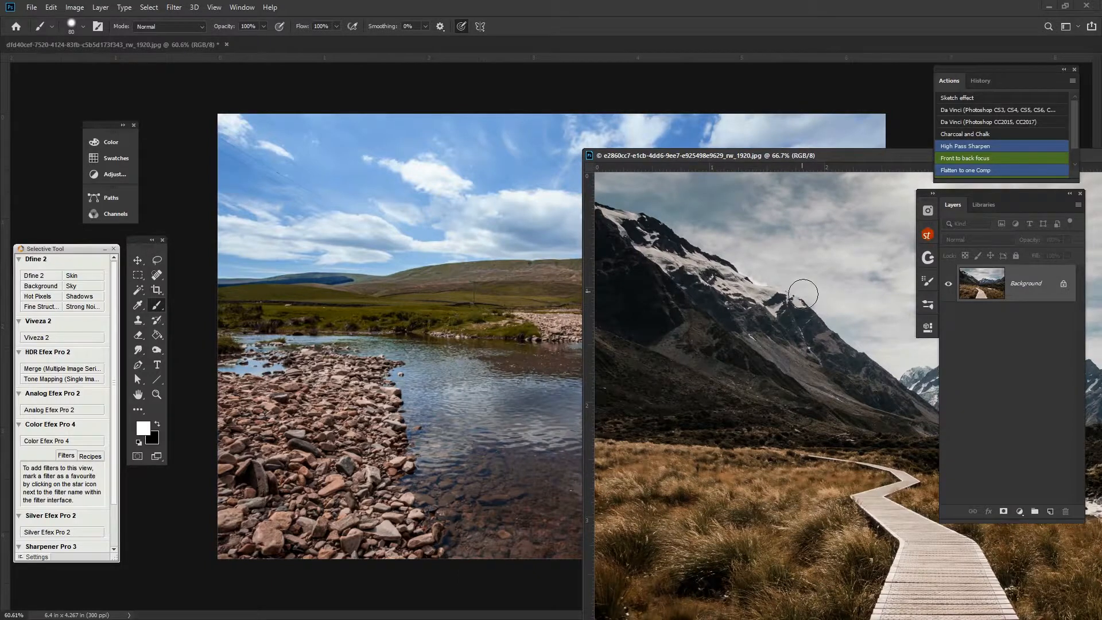
mouse_move(736, 163)
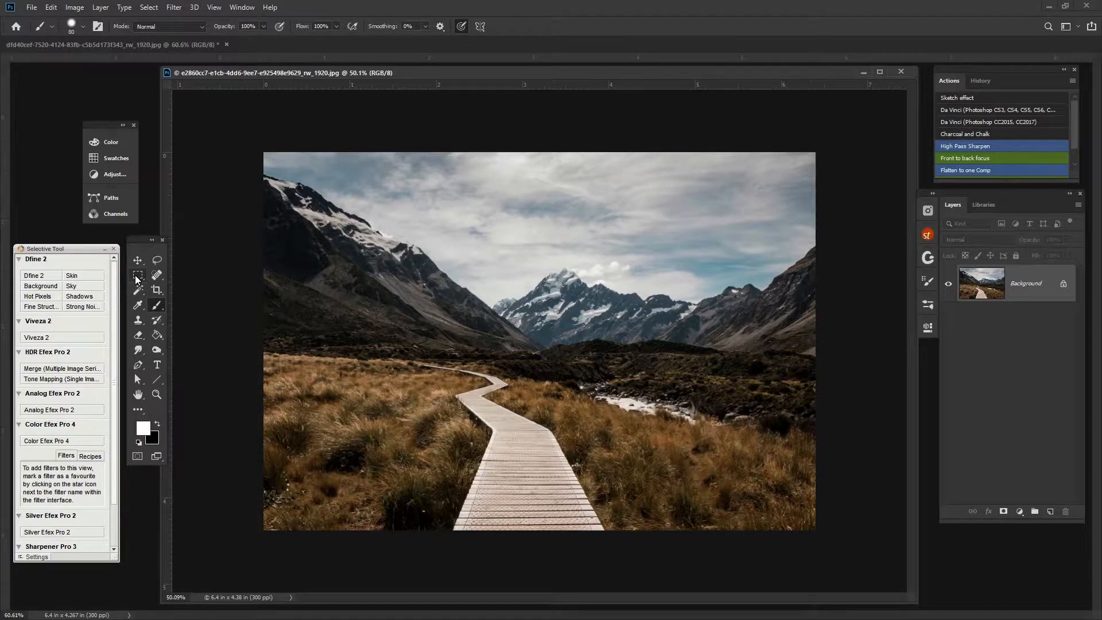
- Marquee-select the mountain photo's top half and float its window beside the river photo
left_click(139, 275)
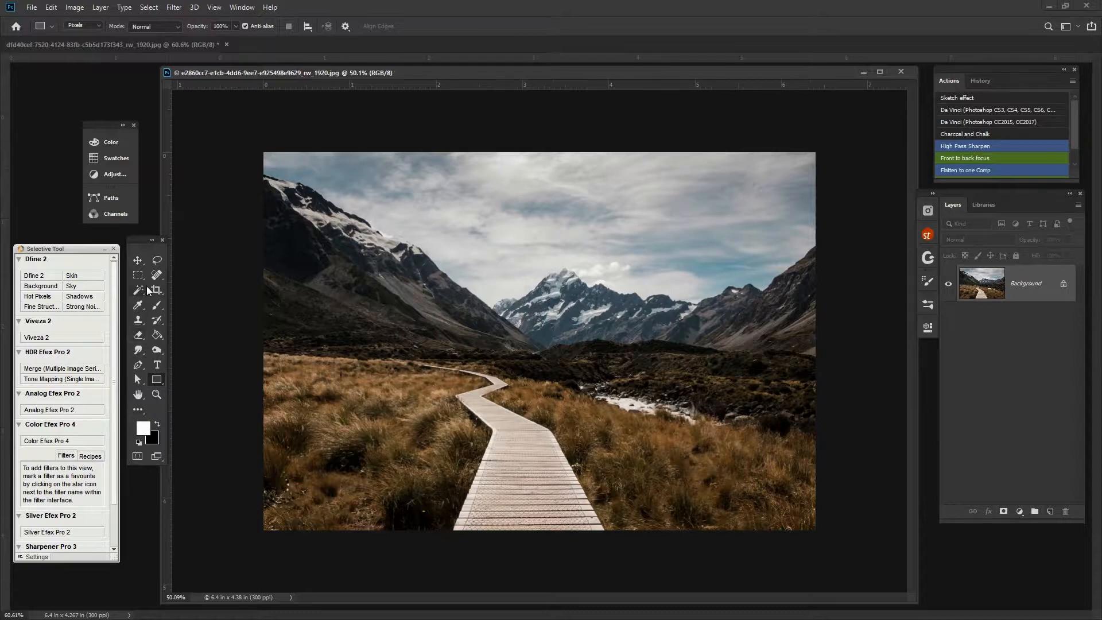
left_click(138, 275)
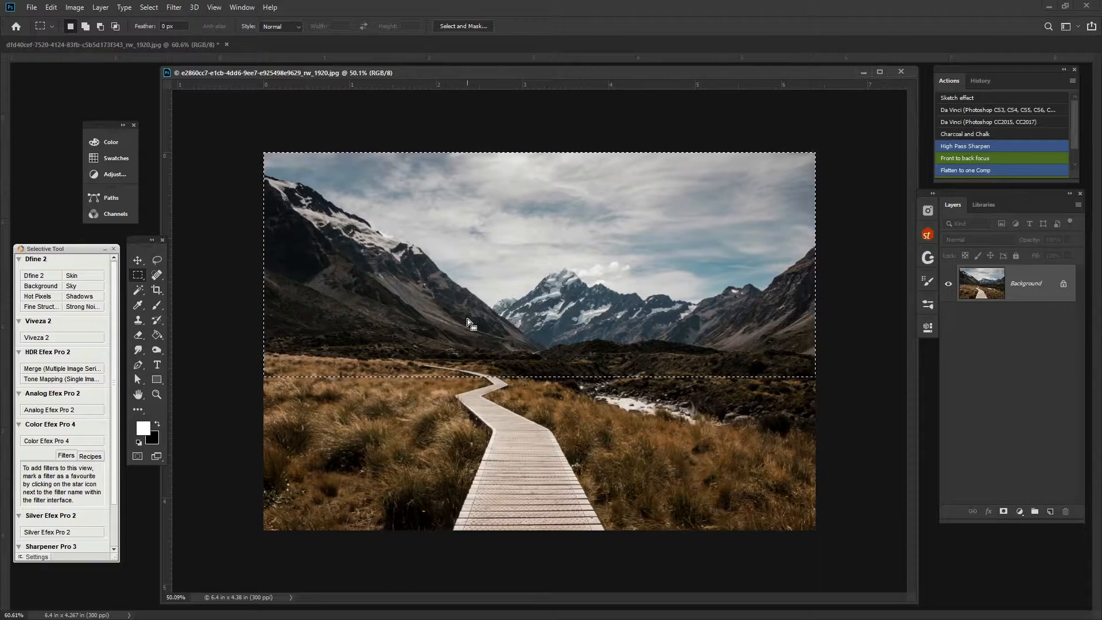
mouse_move(370, 77)
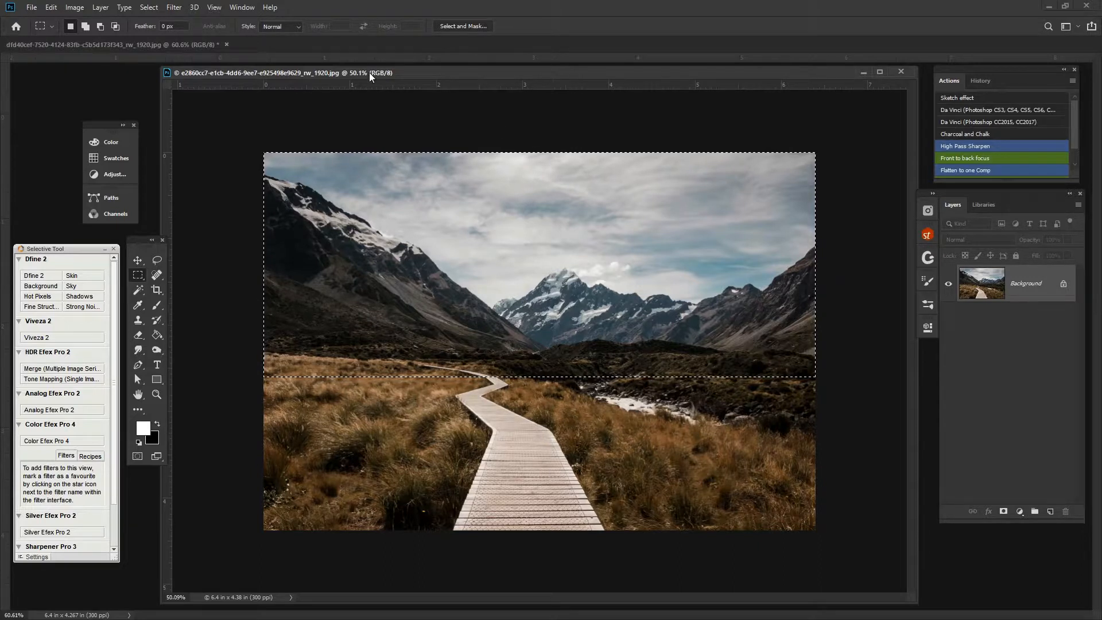
left_click_drag(370, 72, 623, 88)
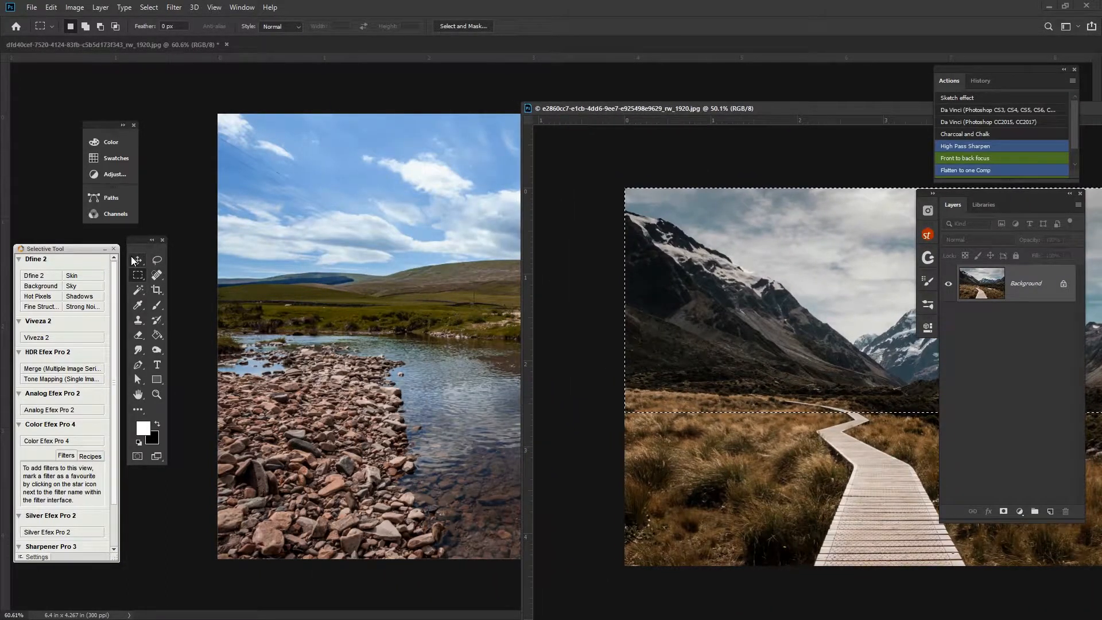
- Move the selection into the river photo and rename Layer 1 to 'Mountain'
left_click(138, 261)
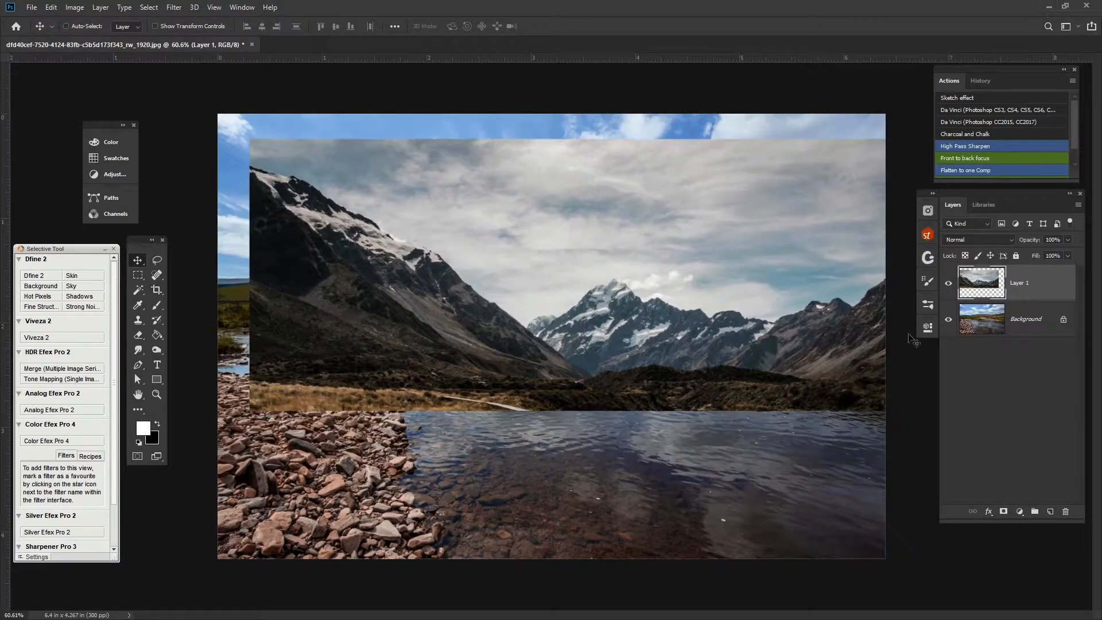
double_click(1020, 282)
type("Mountain")
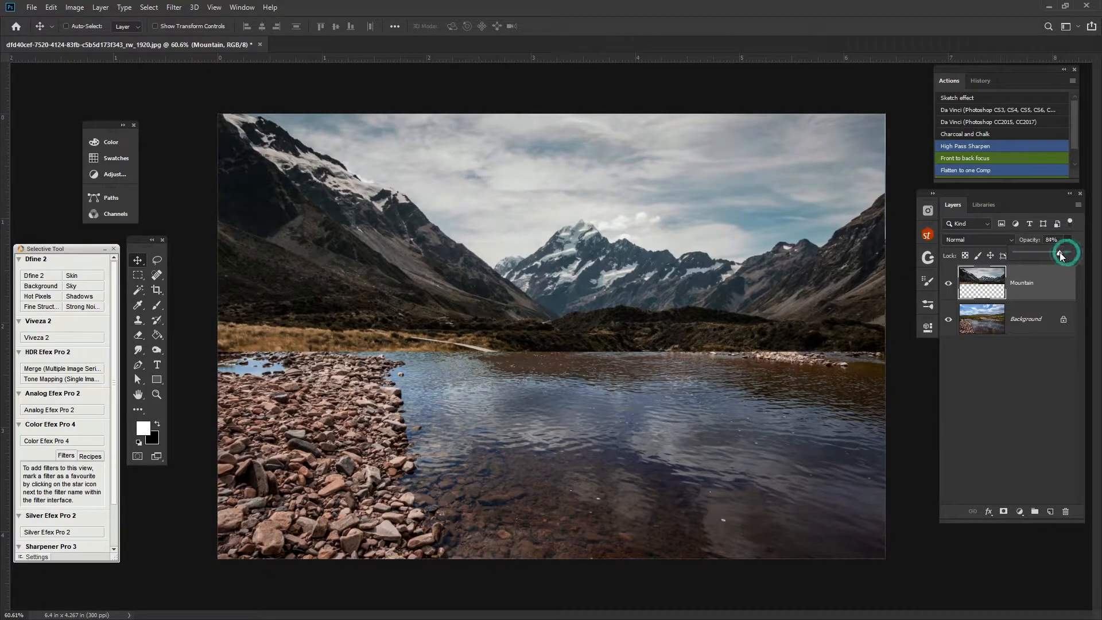
- Set the Mountain layer to 67% opacity and start Free Transform with Ctrl+T
left_click(1061, 253)
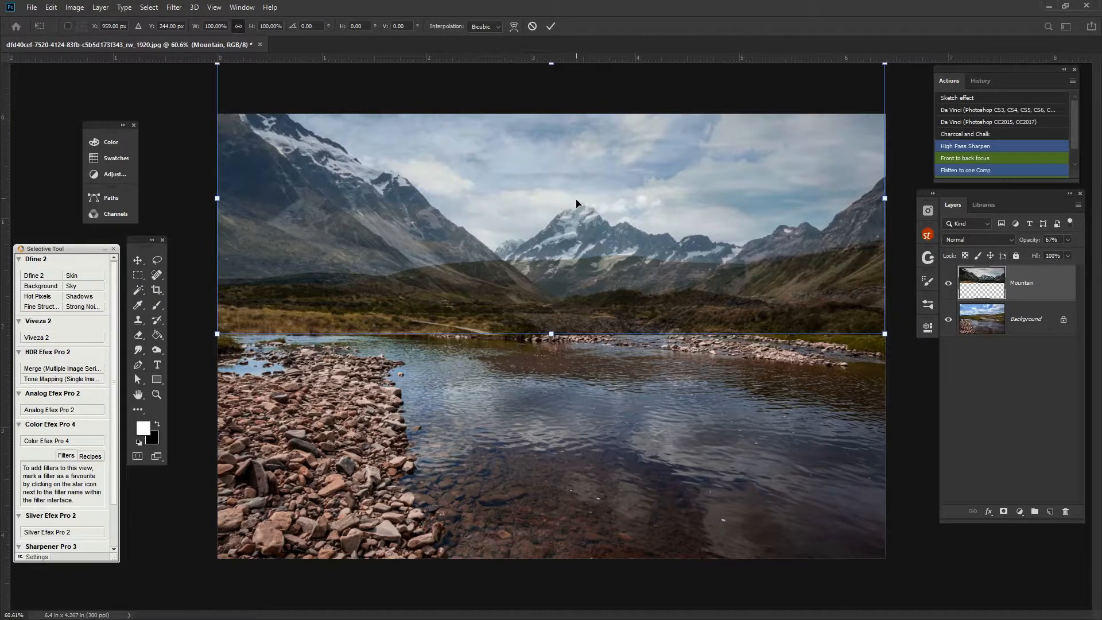
key("ctrl+t")
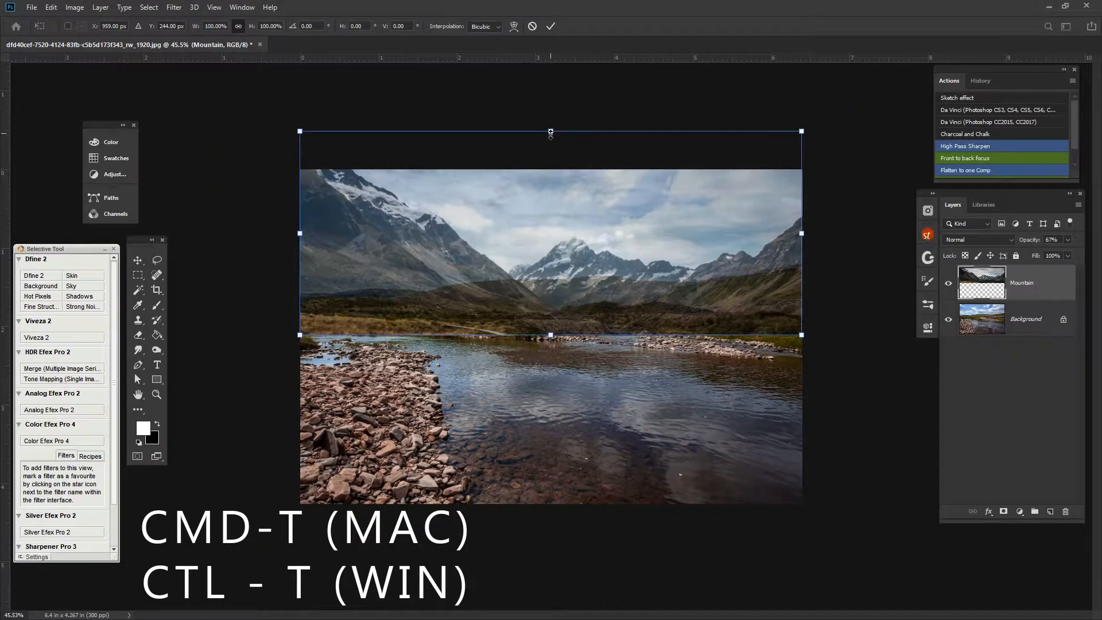